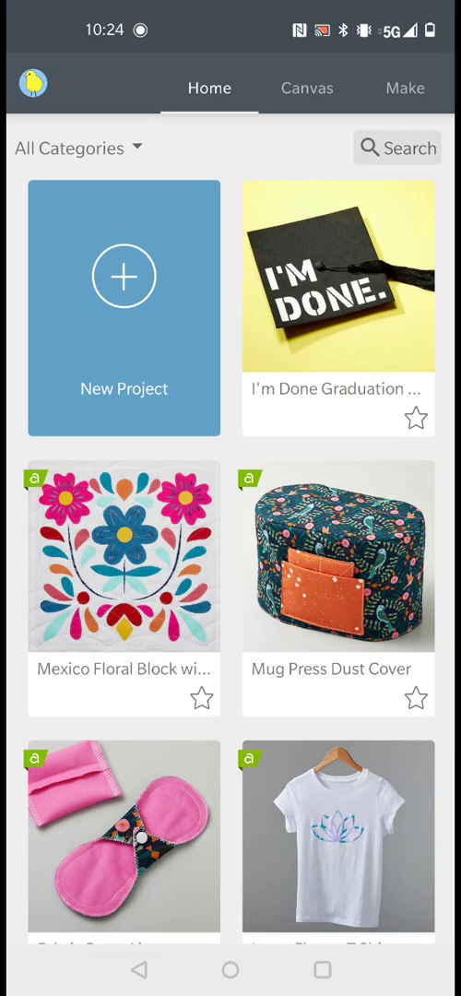
Step: Start a new blank project canvas from the Home screen
click(306, 88)
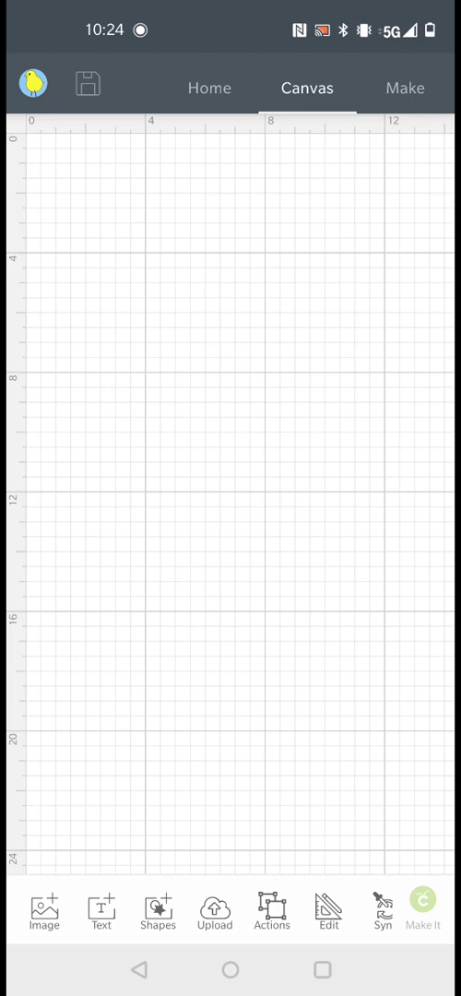
Step: Begin a text element and browse the device's System fonts list
click(99, 911)
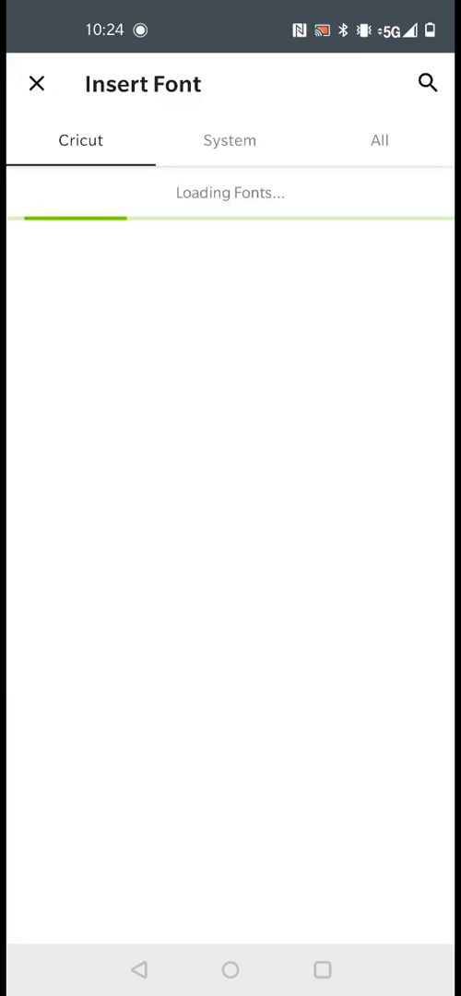
click(228, 140)
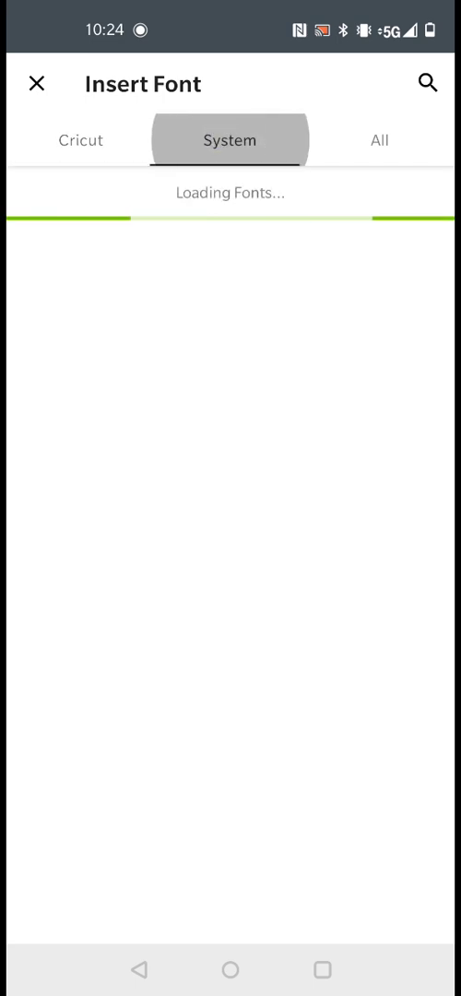
click(229, 140)
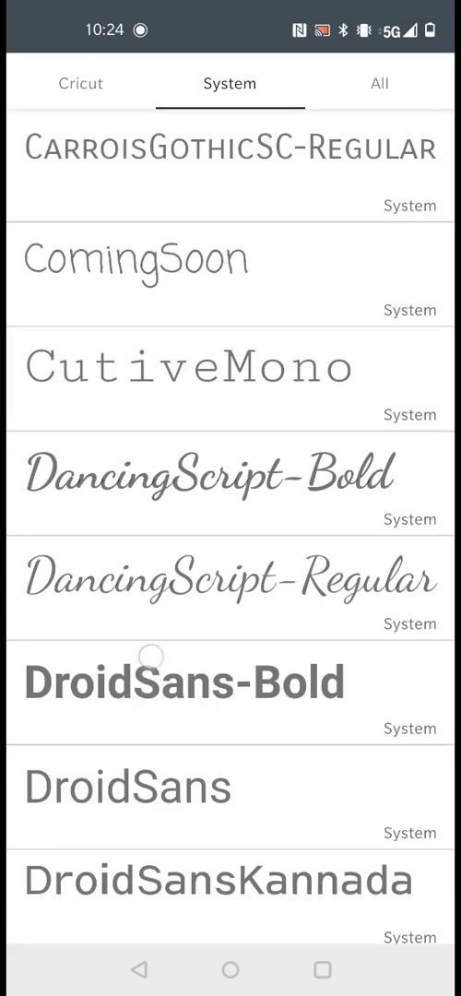
scroll(down, 3)
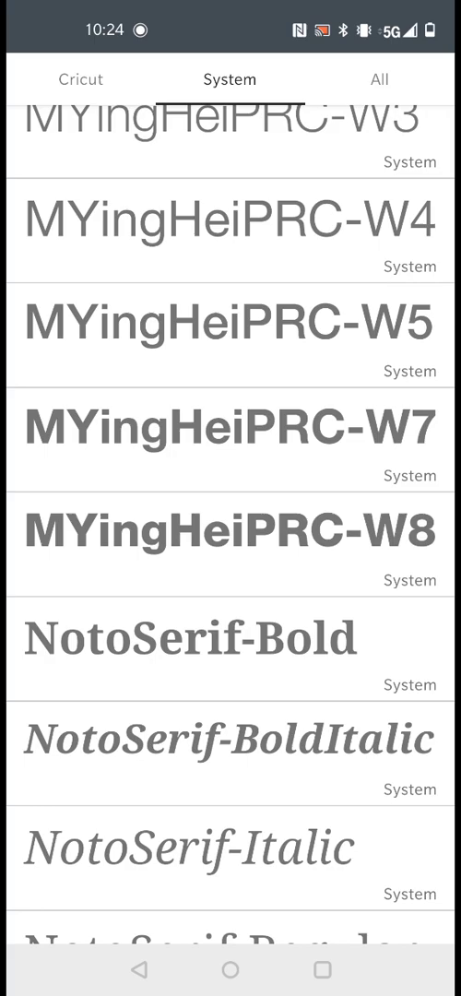
scroll(down, 3)
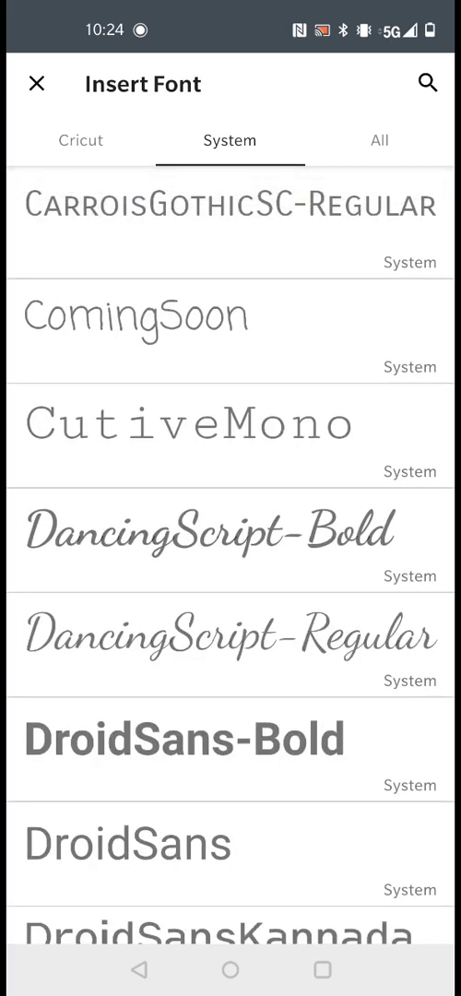
scroll(down, 3)
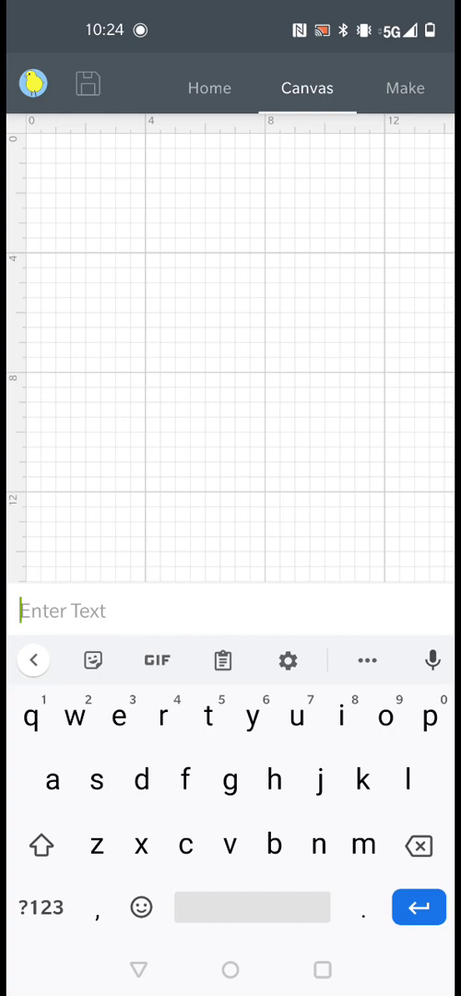
Step: Enter the word GOAT and move it toward the upper middle of the canvas
text(g)
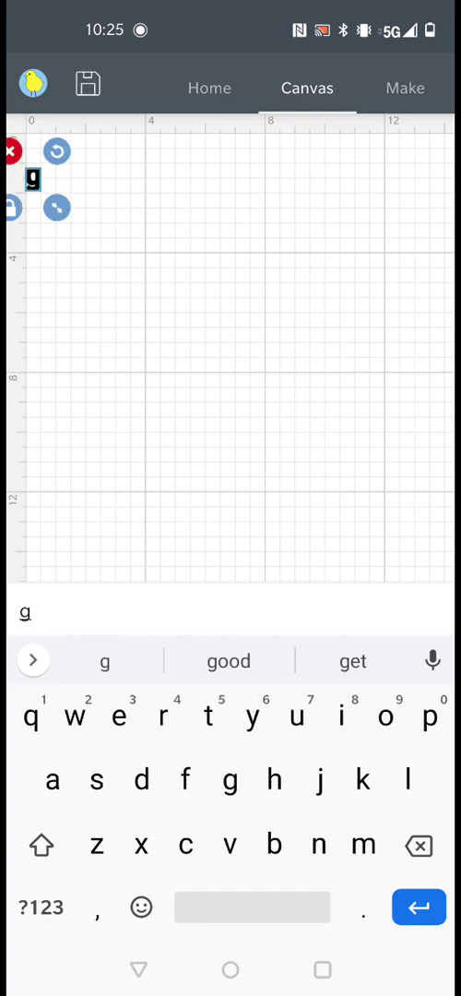
text(oat)
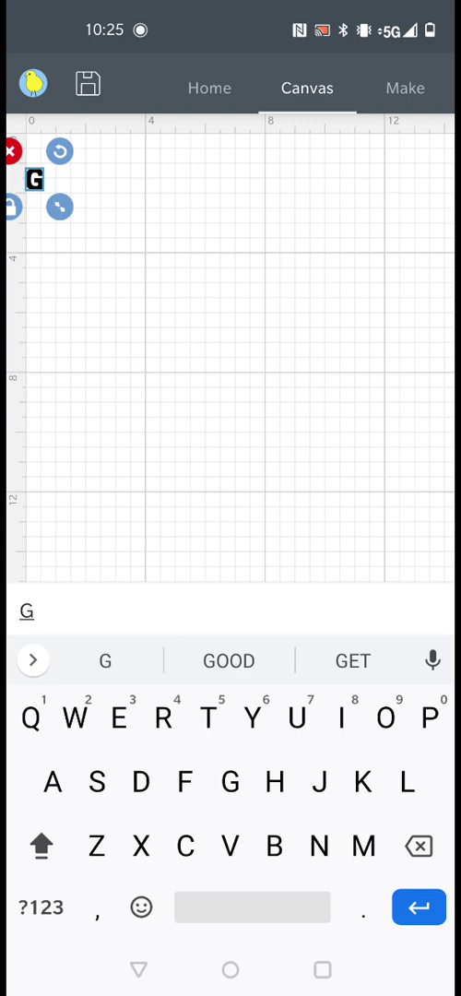
text(OAT)
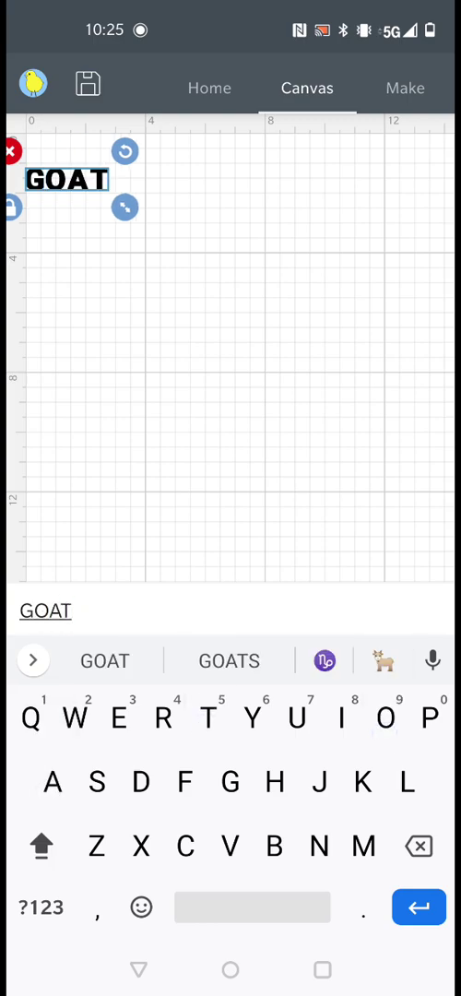
drag(68, 177, 214, 293)
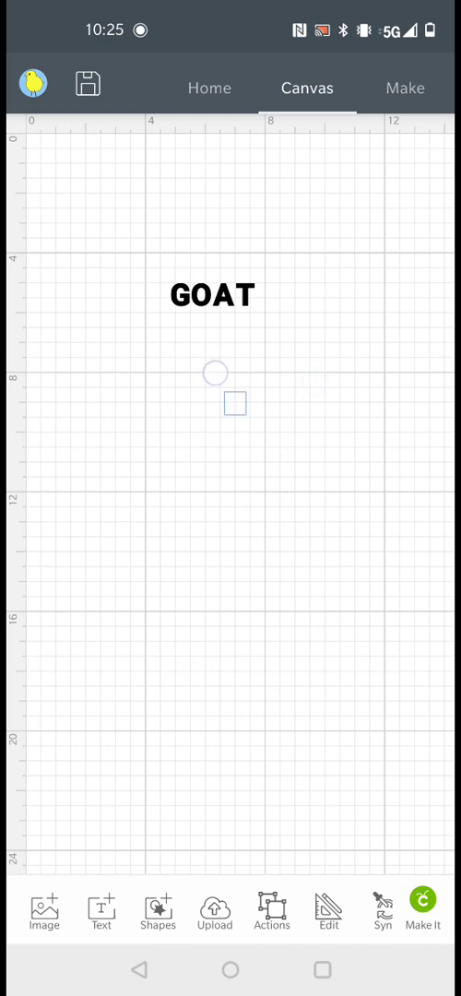
Step: Select GOAT and look at its font size in the Edit options
click(210, 295)
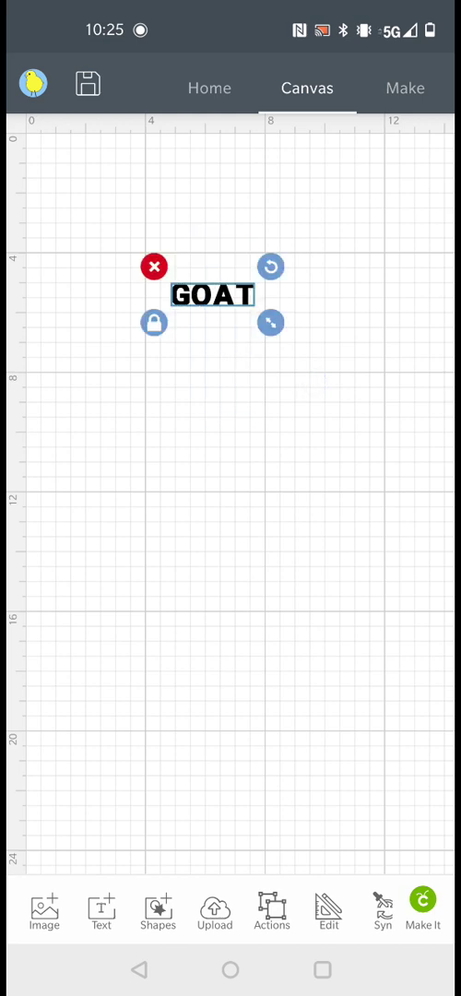
click(328, 911)
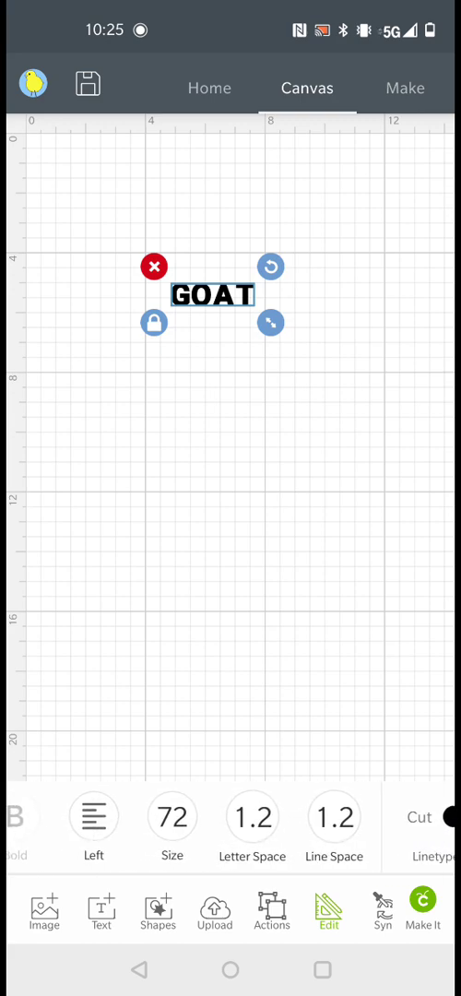
click(173, 815)
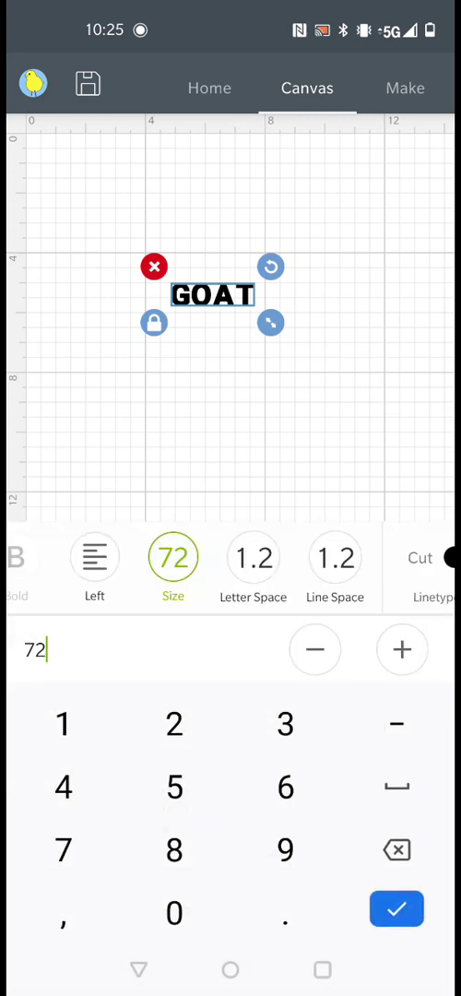
click(396, 910)
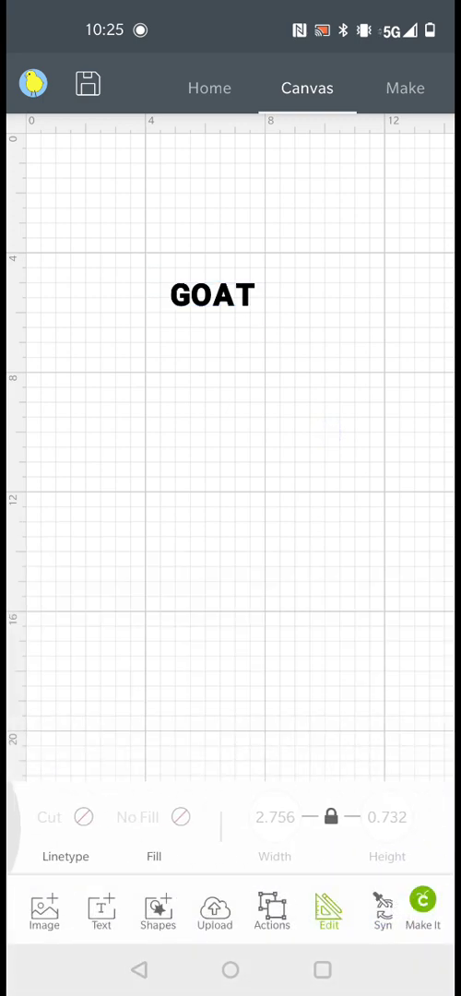
Step: Enlarge GOAT to about twice its width with the resize handle and check its size
click(211, 295)
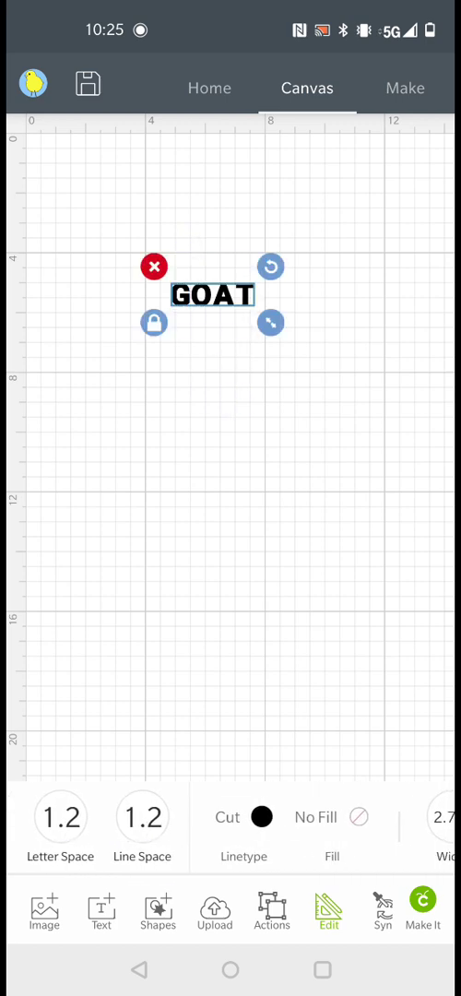
drag(273, 322, 328, 372)
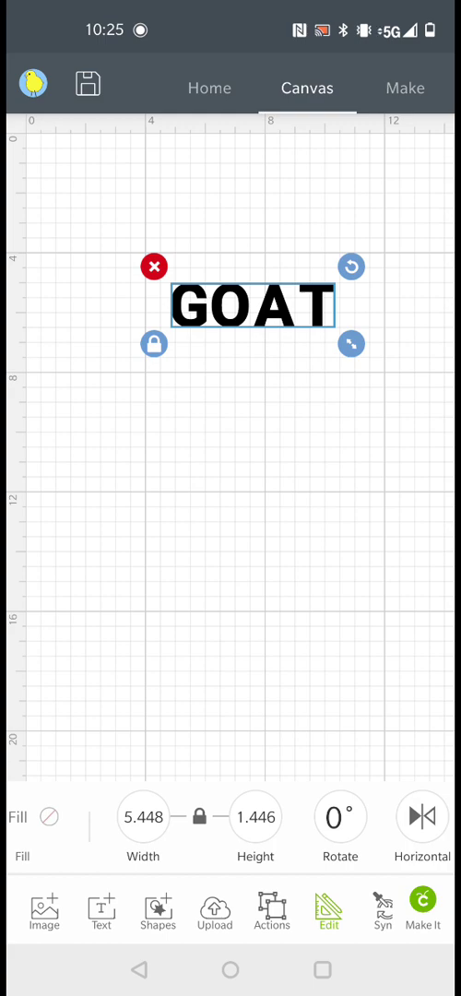
click(144, 817)
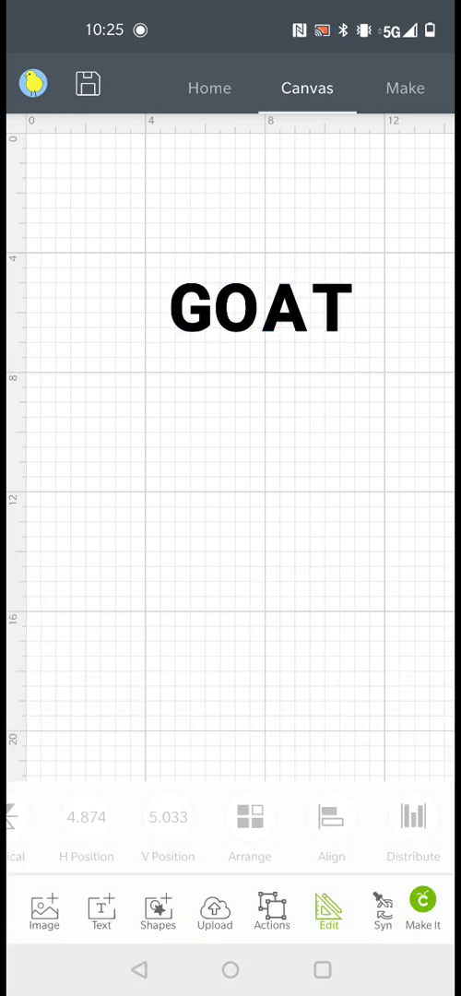
click(258, 306)
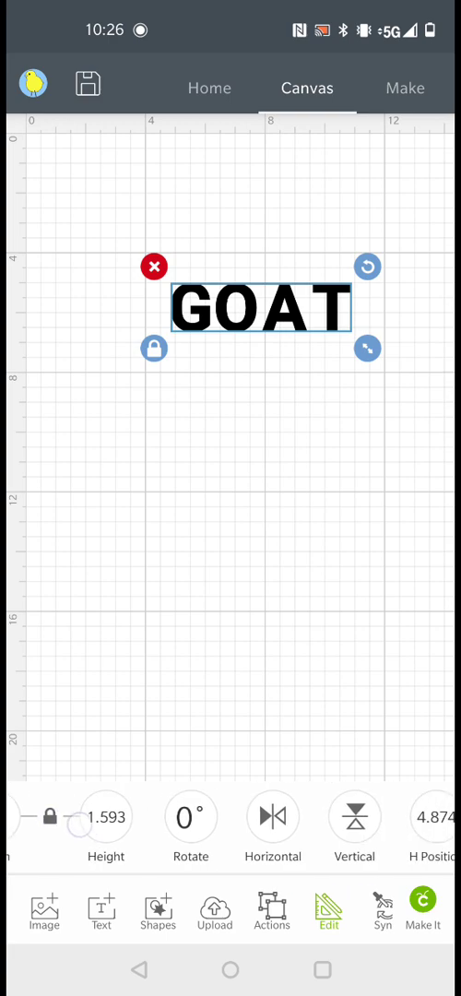
click(107, 815)
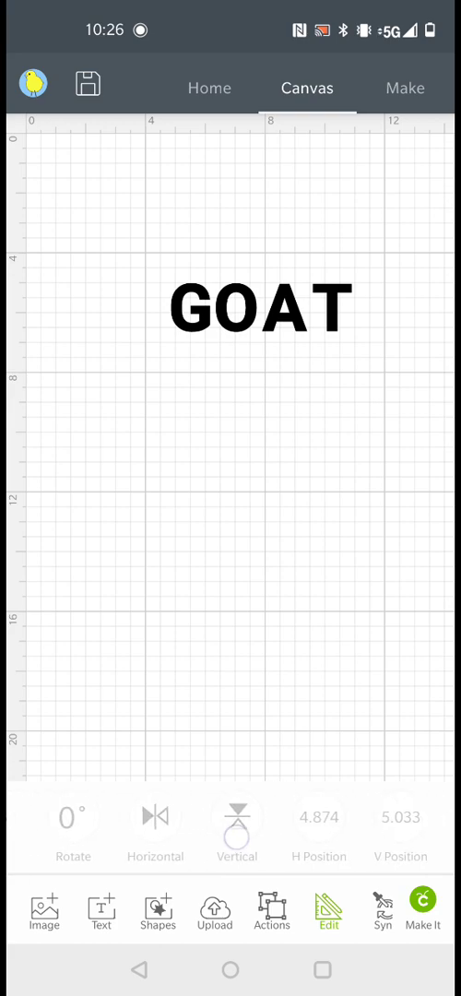
click(258, 310)
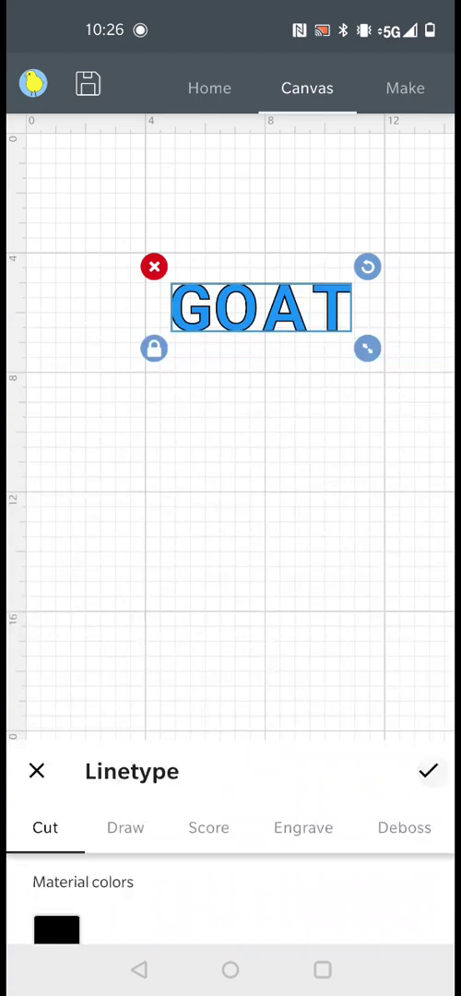
Step: Compare Glitter Gel, Gel and Fine Point pen colours, then leave GOAT's linetype unchanged
click(37, 770)
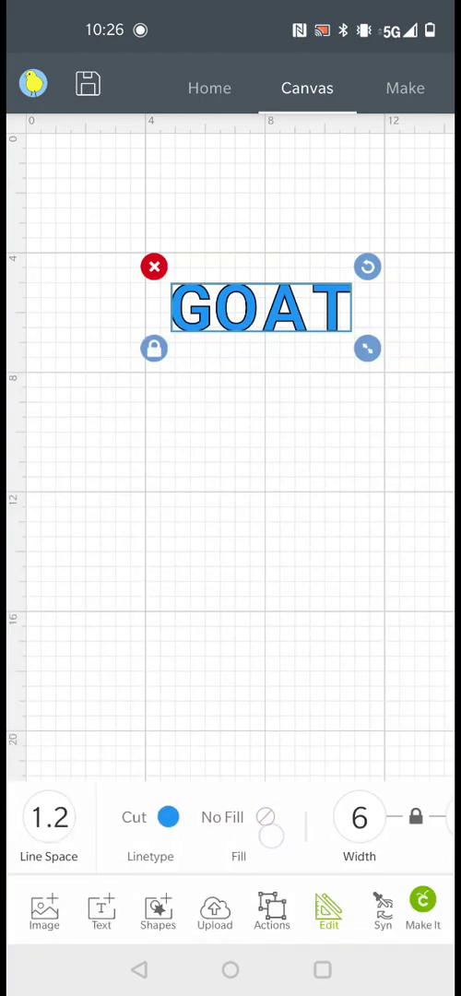
click(149, 829)
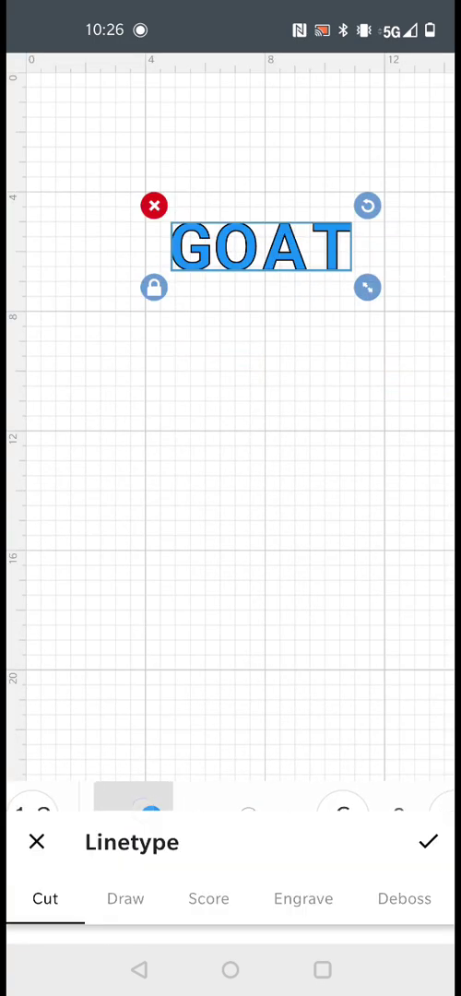
click(125, 898)
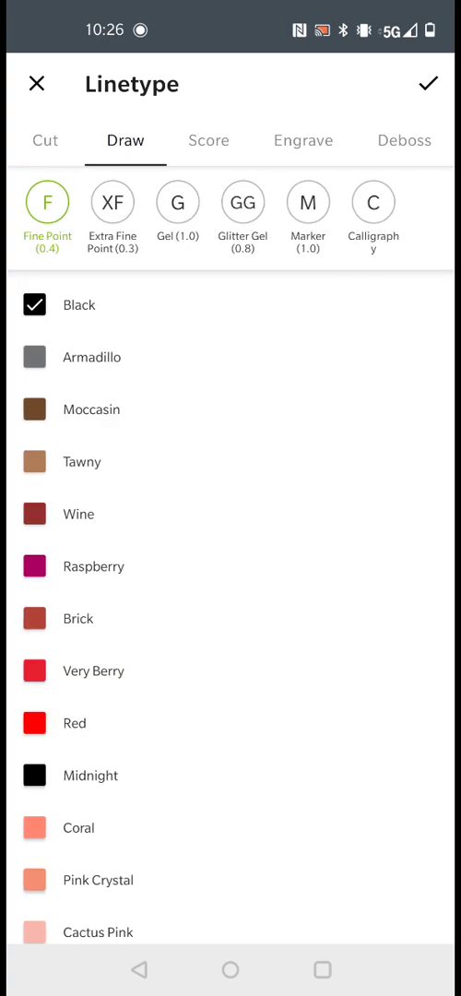
click(242, 201)
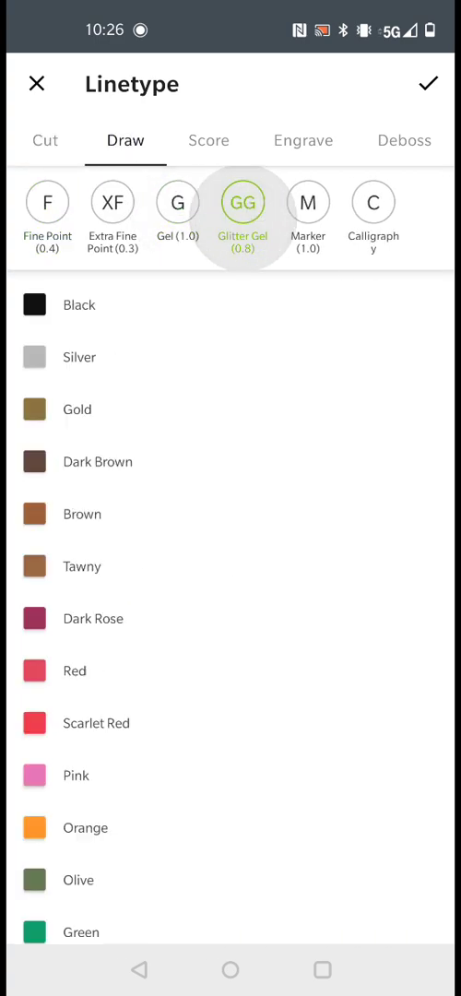
click(177, 201)
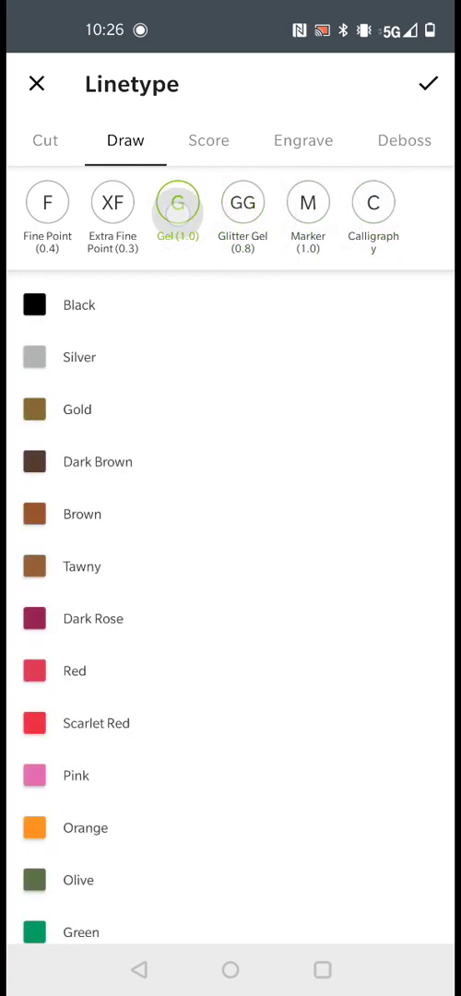
click(48, 201)
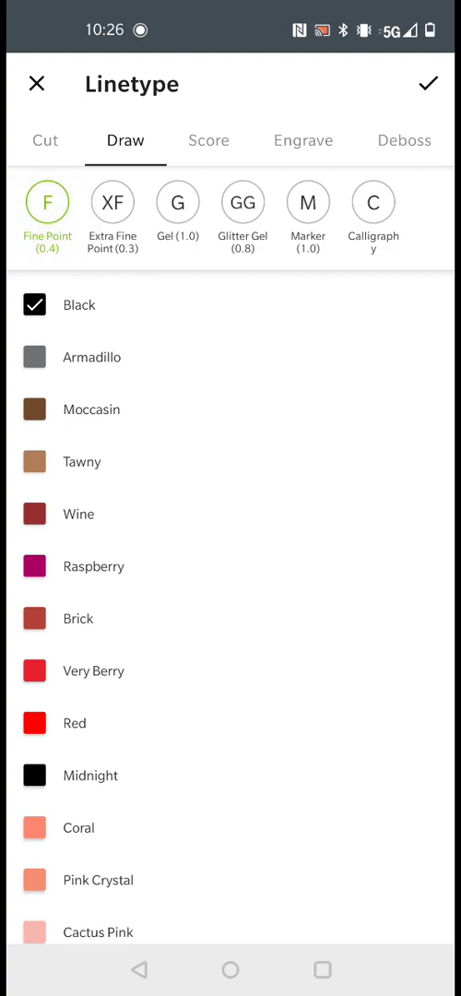
scroll(down, 3)
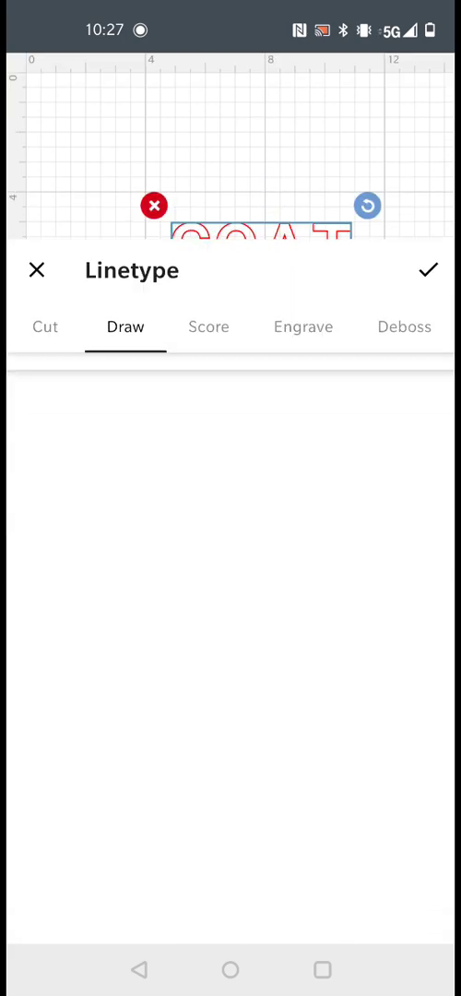
click(44, 326)
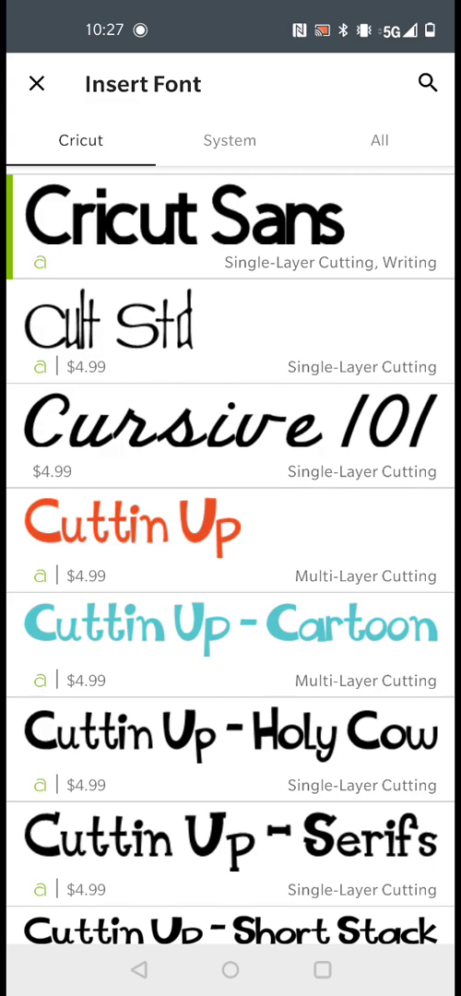
Step: Browse the System fonts and pick one for the new MILK PARADE text
click(229, 140)
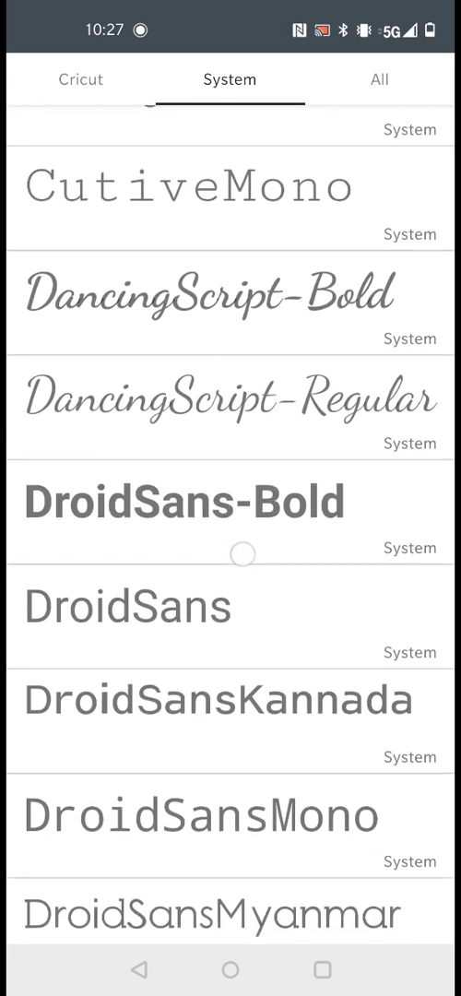
scroll(down, 3)
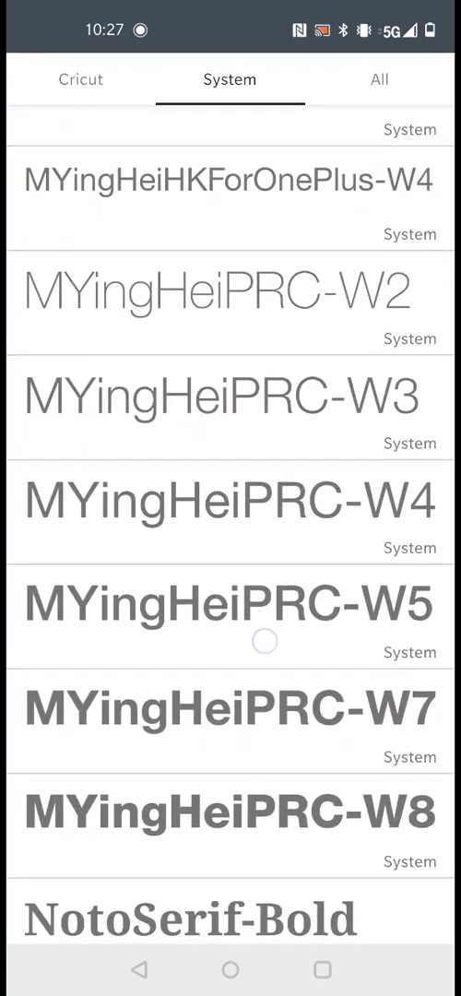
click(230, 605)
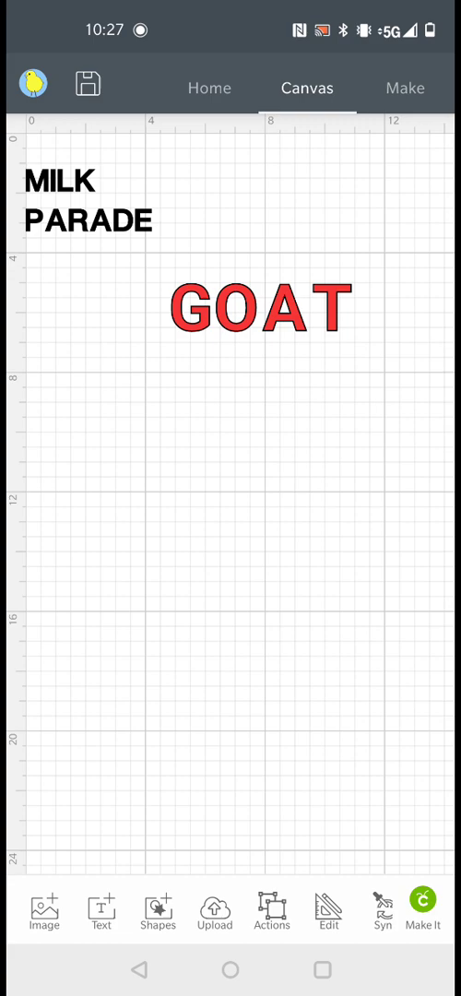
Step: Move MILK PARADE below GOAT and bring up its line alignment choices
drag(83, 199, 277, 433)
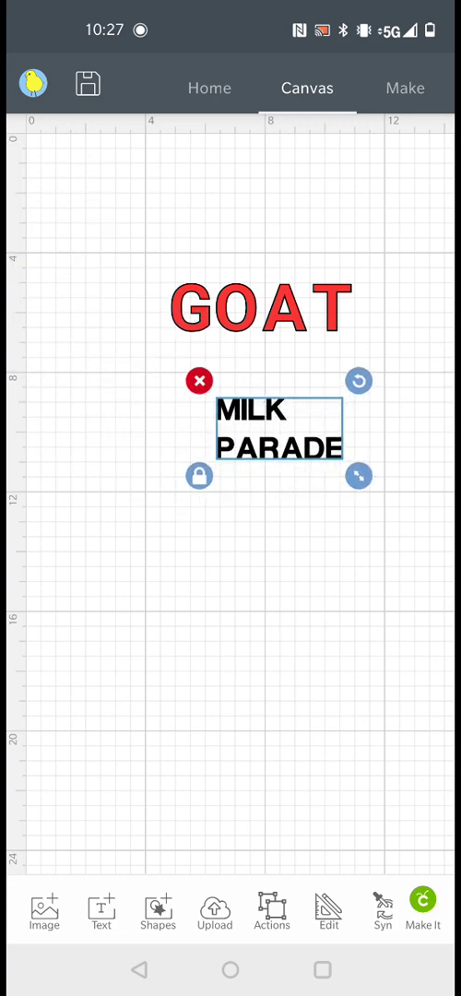
click(329, 911)
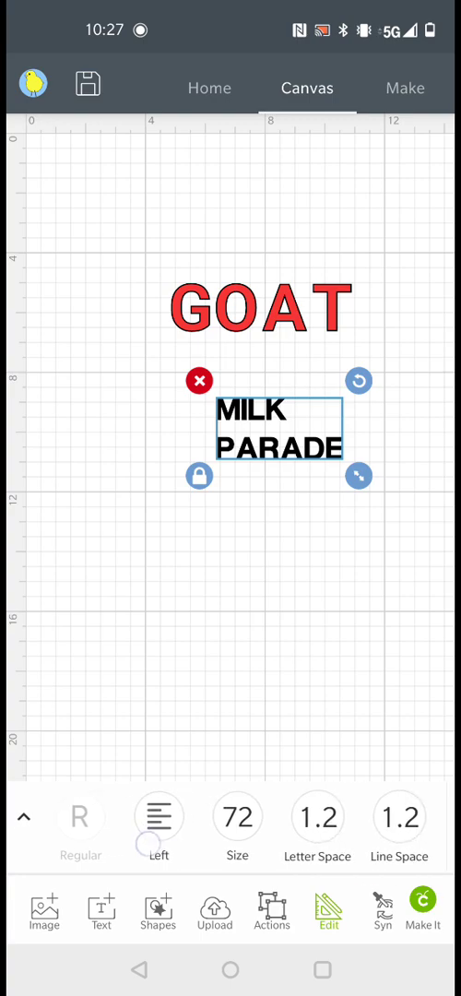
click(159, 817)
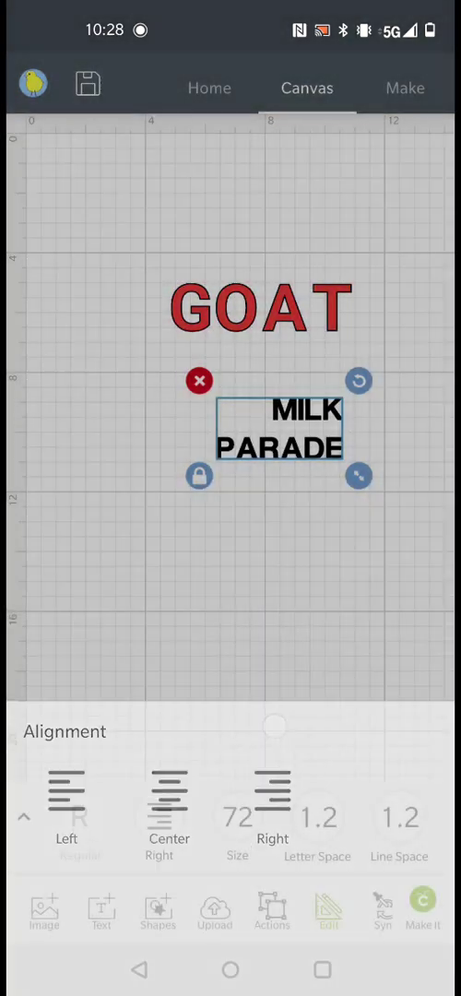
click(26, 815)
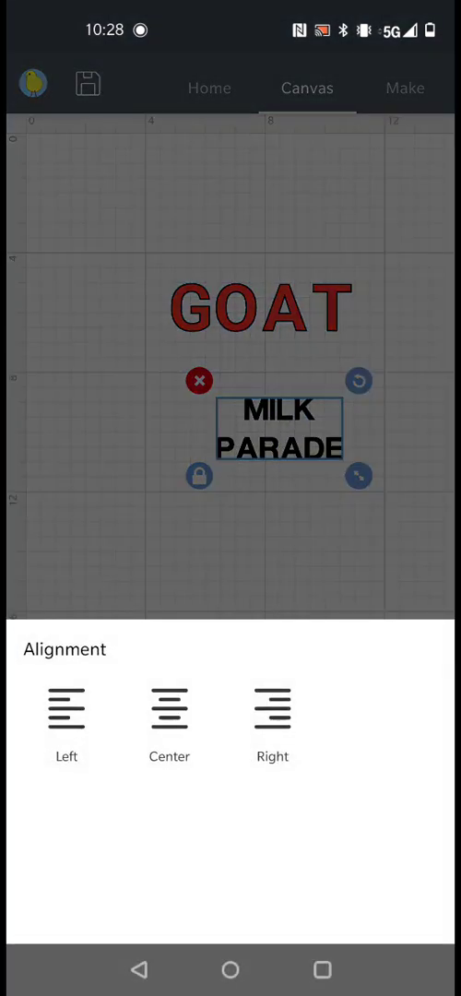
Step: Right-align the MILK PARADE lines and line the block up with GOAT's left edge
click(273, 710)
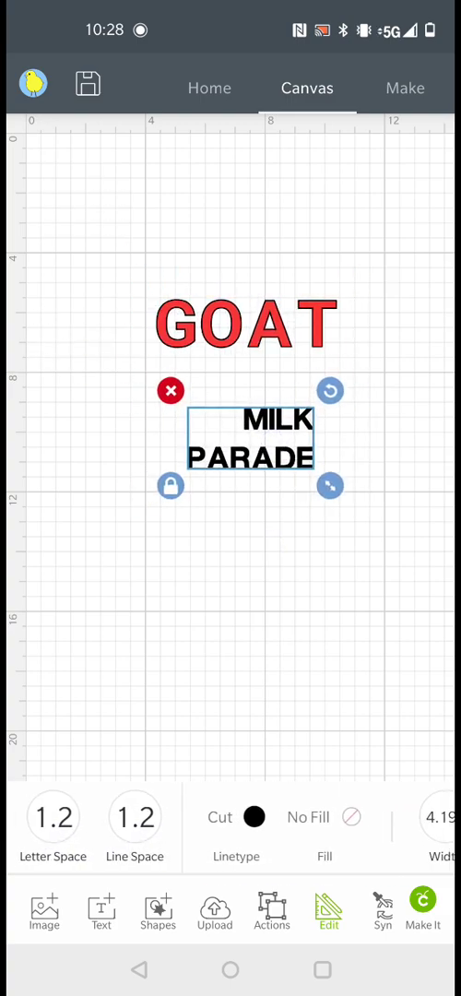
scroll(left, 3)
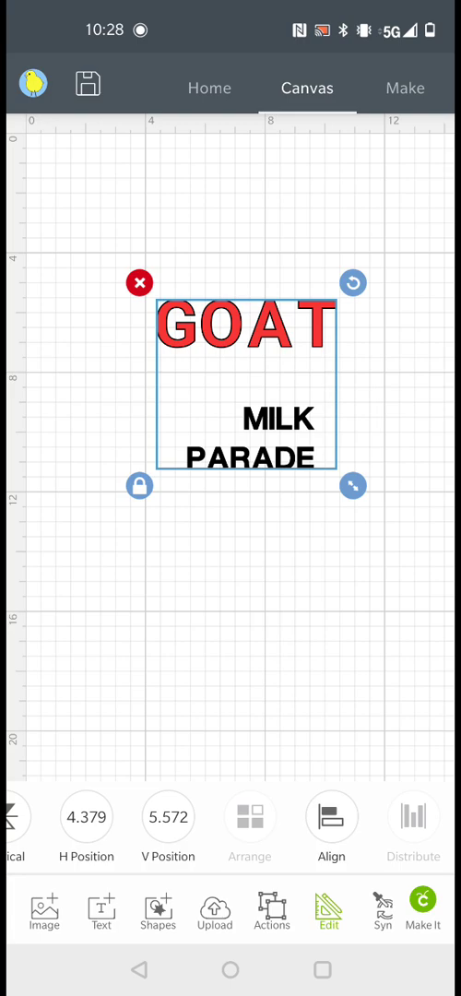
click(332, 826)
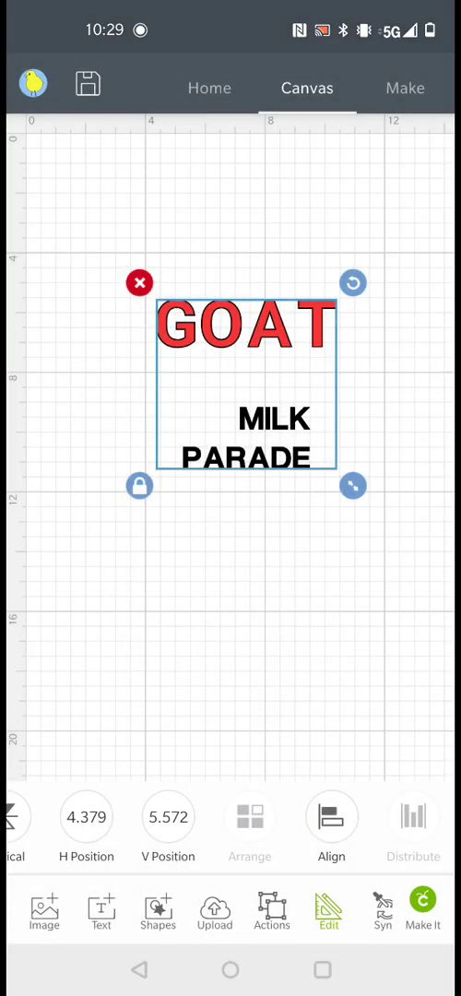
click(332, 820)
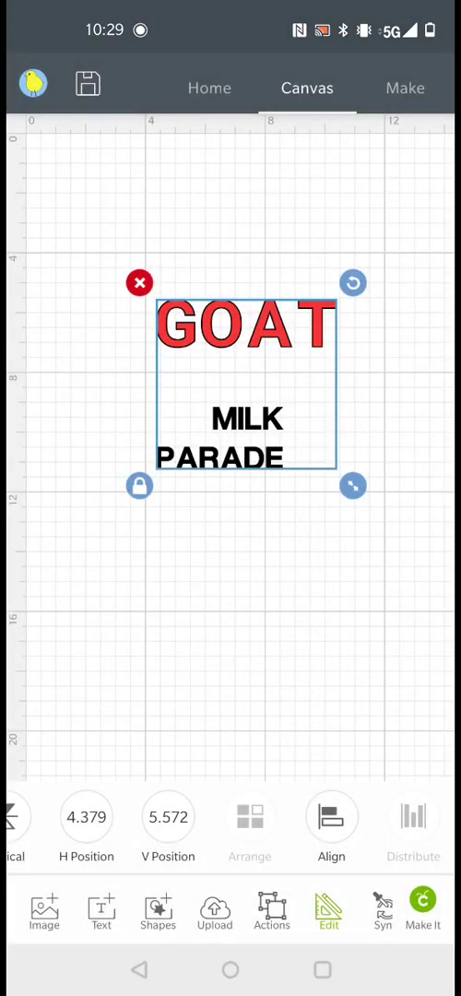
Step: Try other Align options for positioning MILK PARADE against GOAT
click(332, 820)
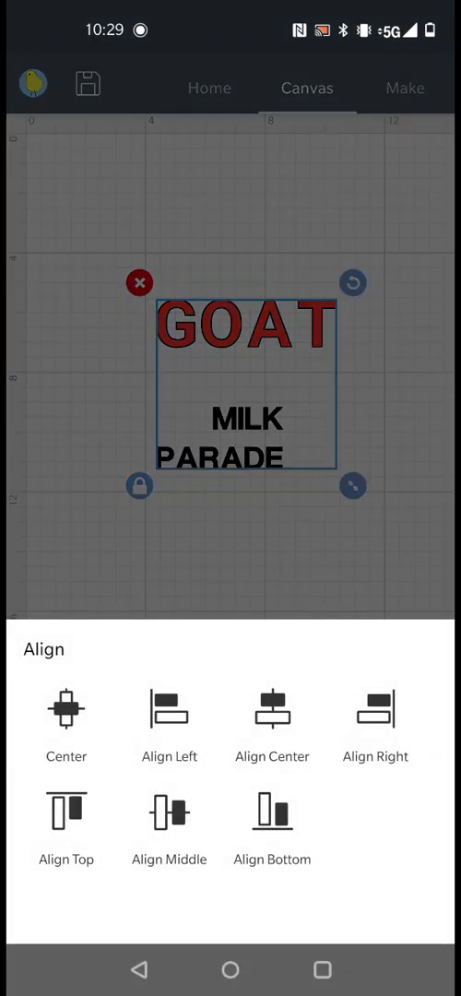
click(67, 710)
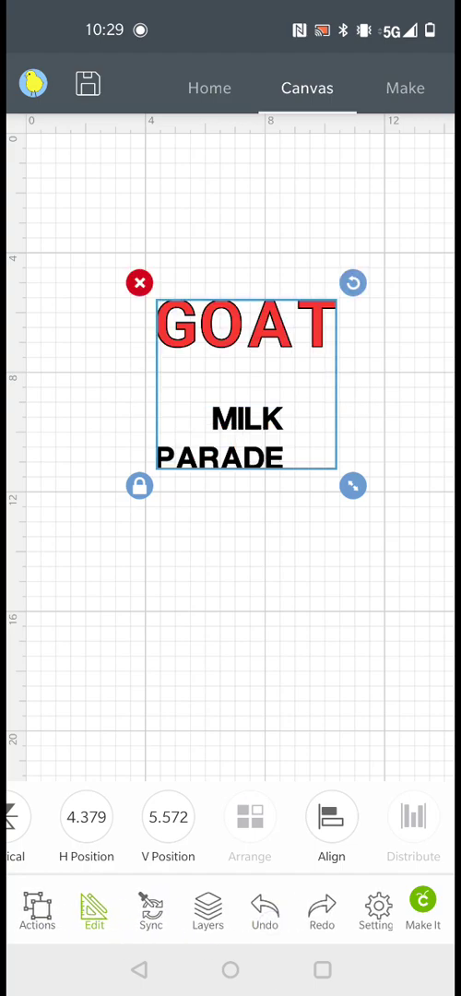
click(331, 819)
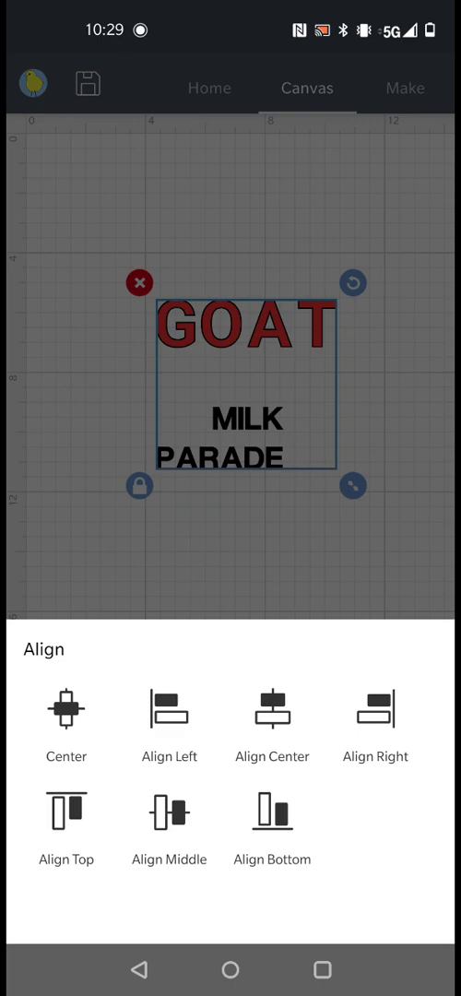
click(66, 708)
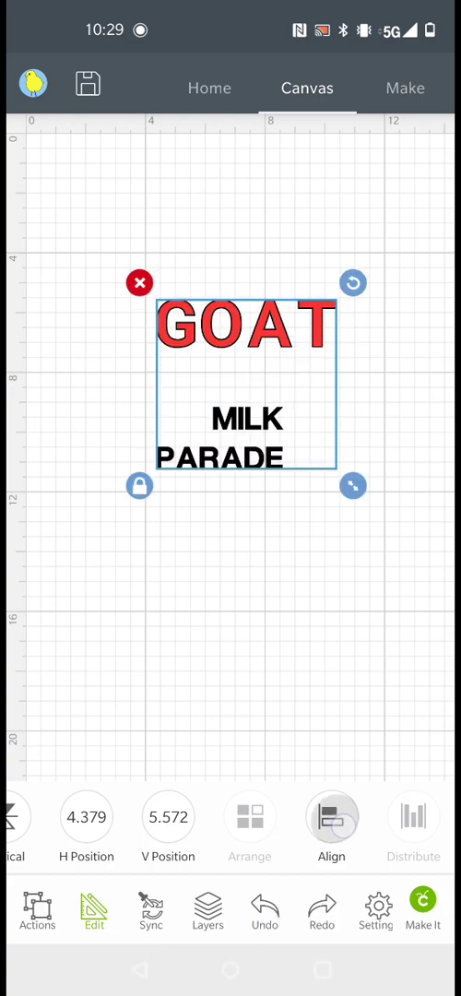
click(332, 817)
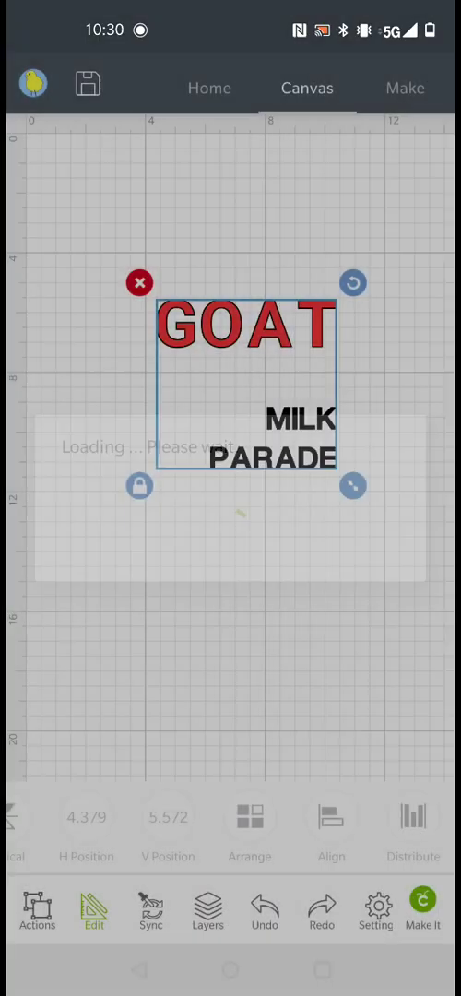
Step: Preview the cut with Make It, showing separate mats, then return to the canvas
click(406, 89)
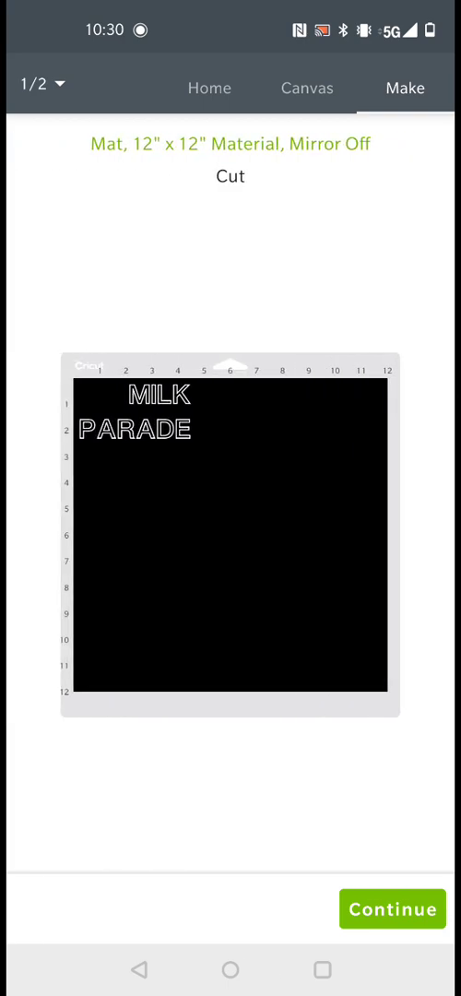
click(306, 89)
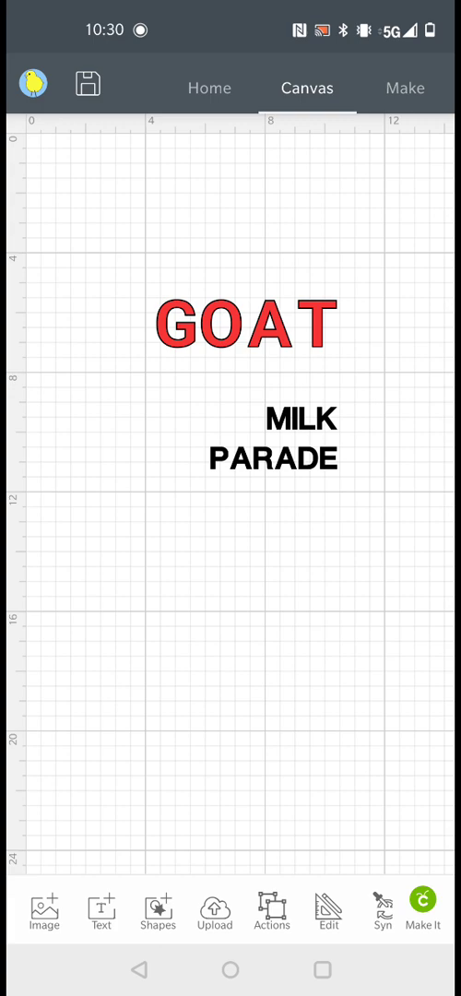
click(249, 323)
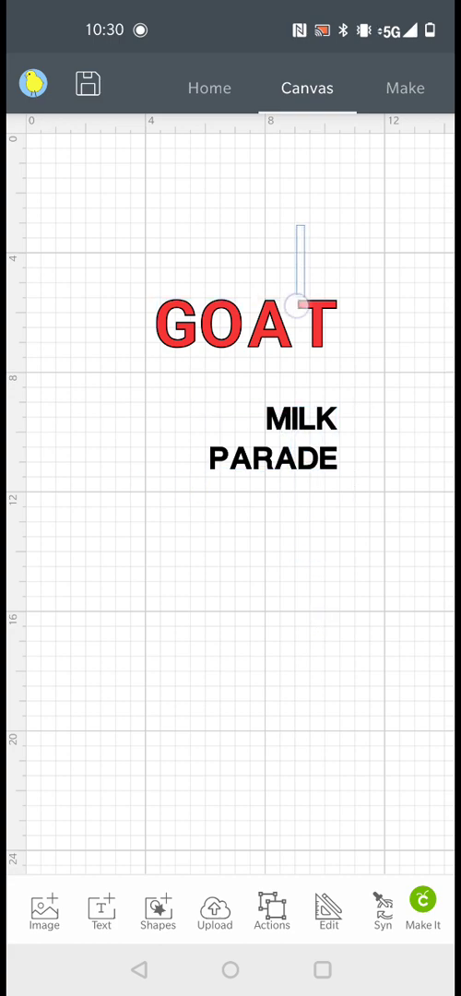
drag(299, 306, 295, 544)
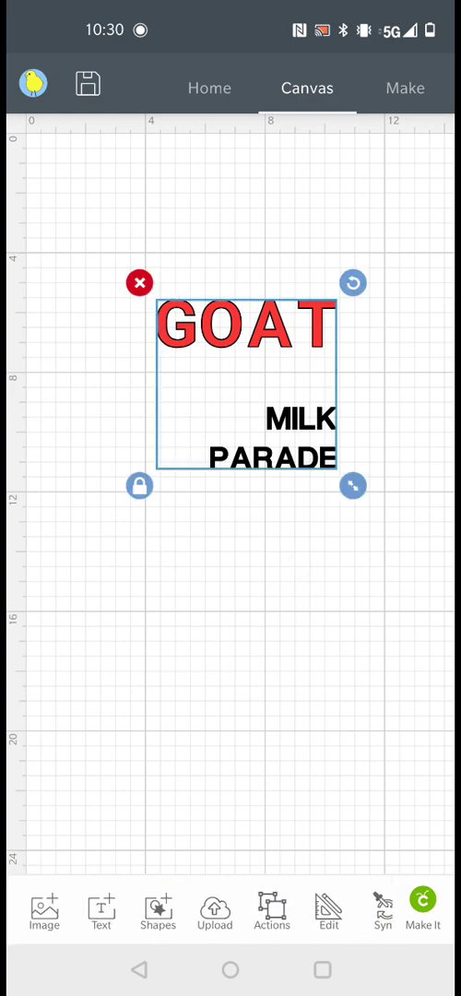
click(269, 911)
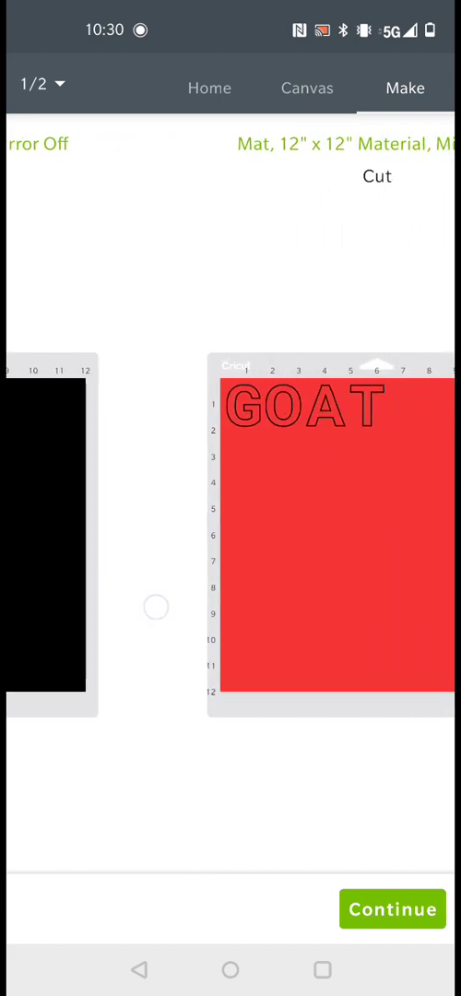
scroll(left, 3)
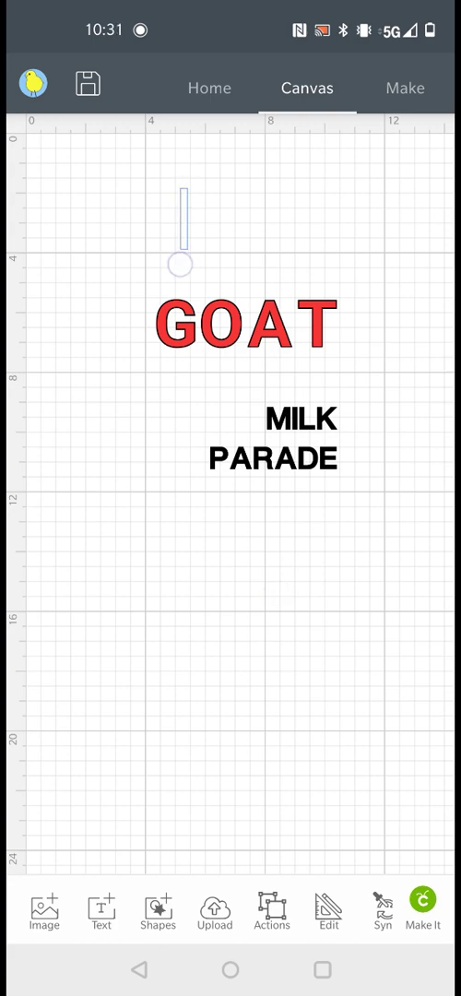
Step: Colour both GOAT and MILK PARADE red so they preview on one mat, then return to the canvas
click(244, 328)
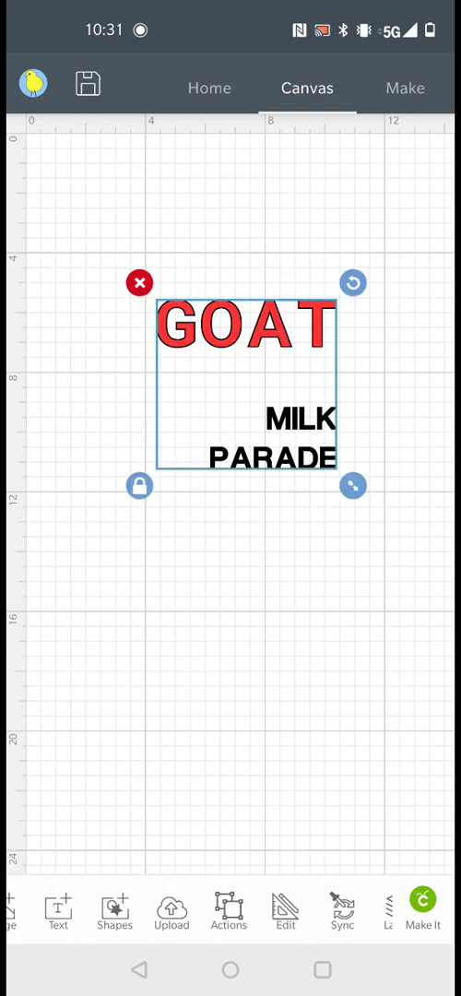
click(284, 911)
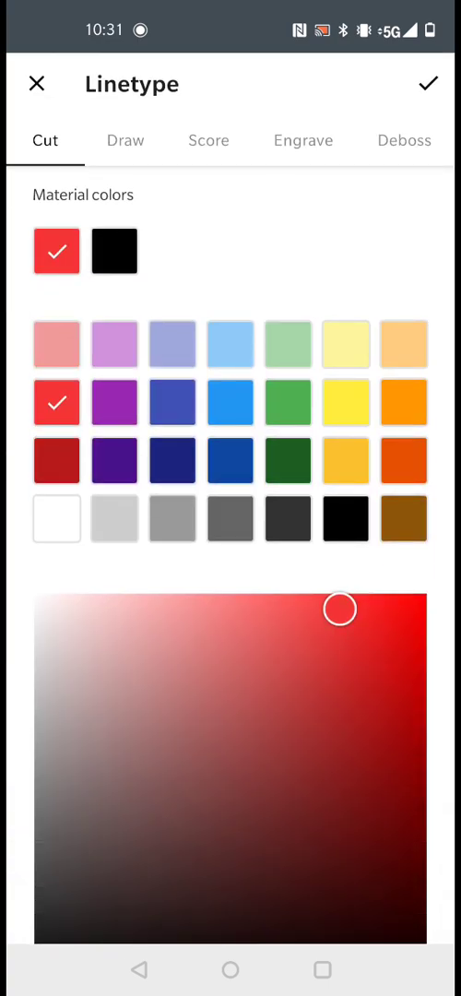
click(428, 81)
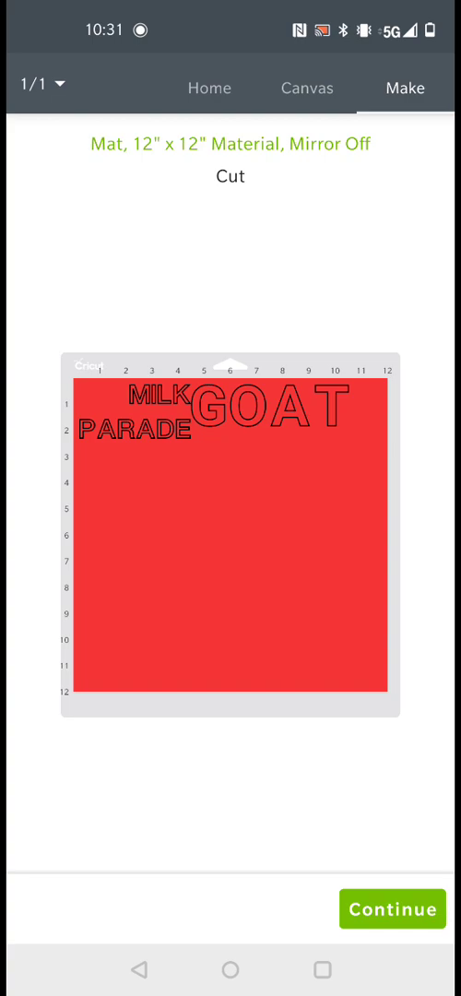
click(306, 88)
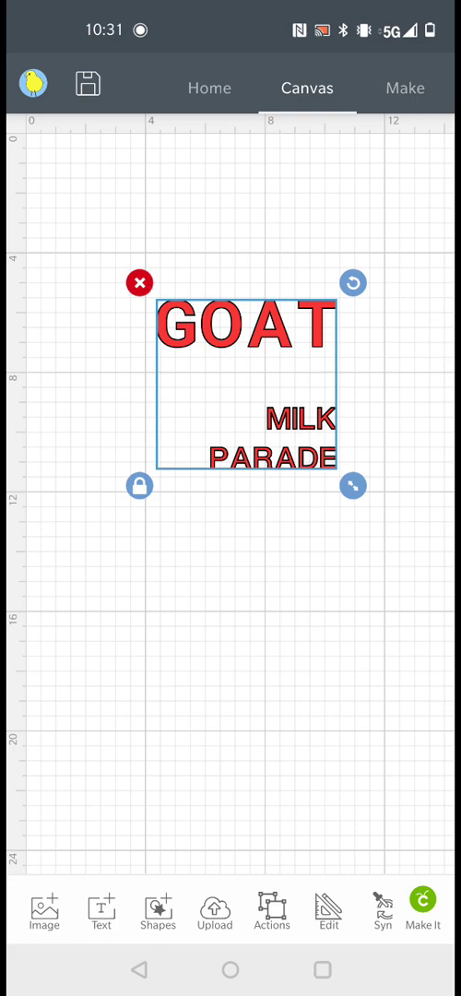
click(269, 911)
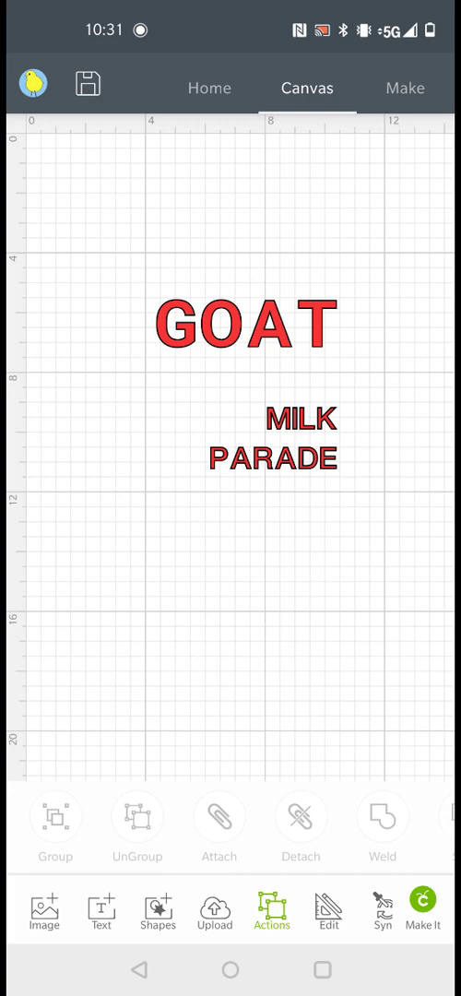
click(243, 323)
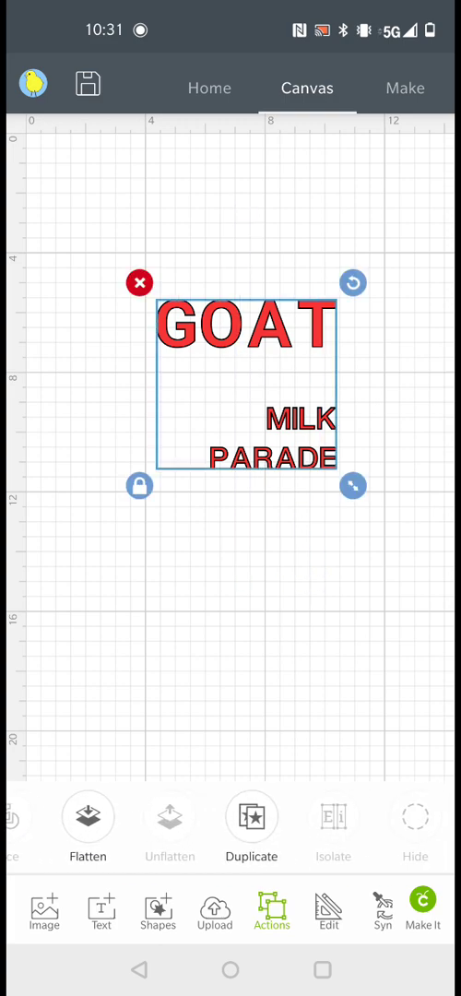
click(424, 909)
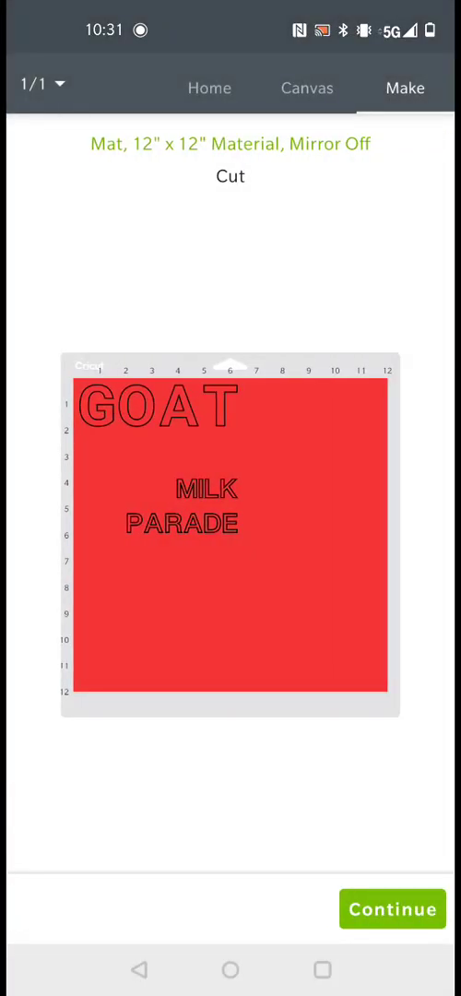
click(306, 89)
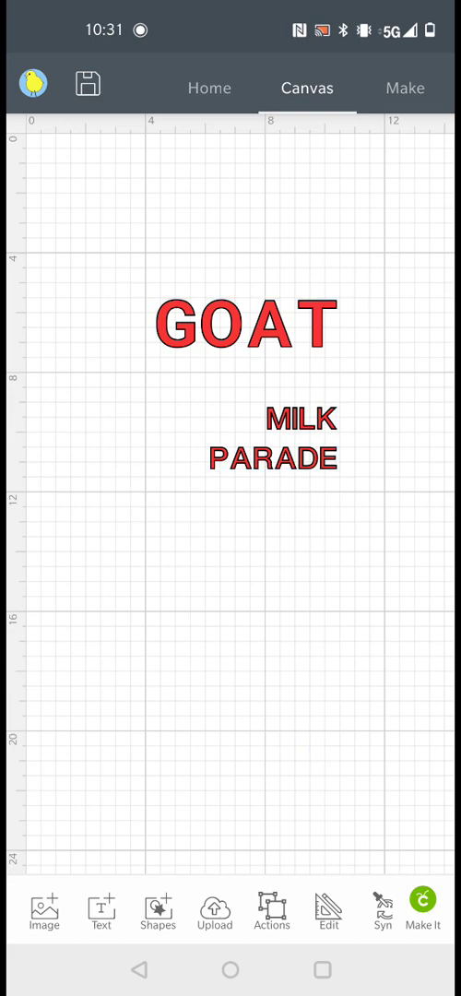
click(100, 911)
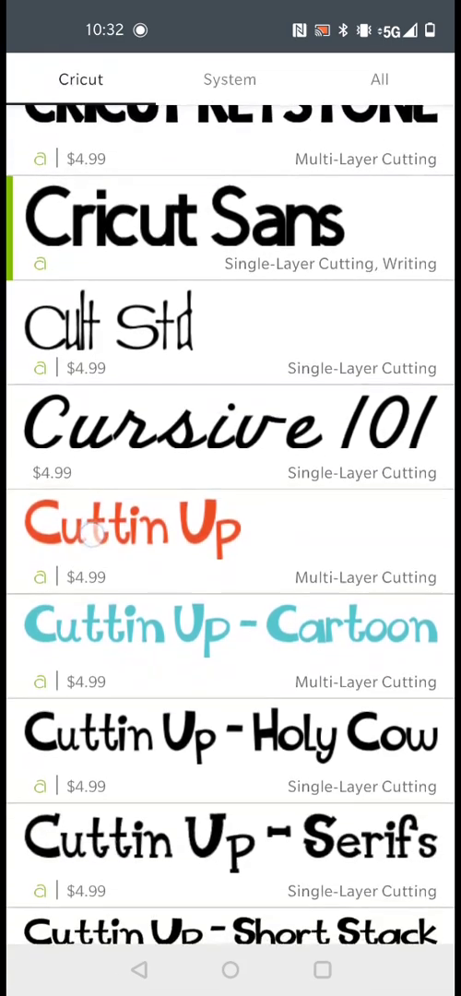
Step: Scroll down the Cricut font list from Cricut Sans past Enviro Com
scroll(down, 3)
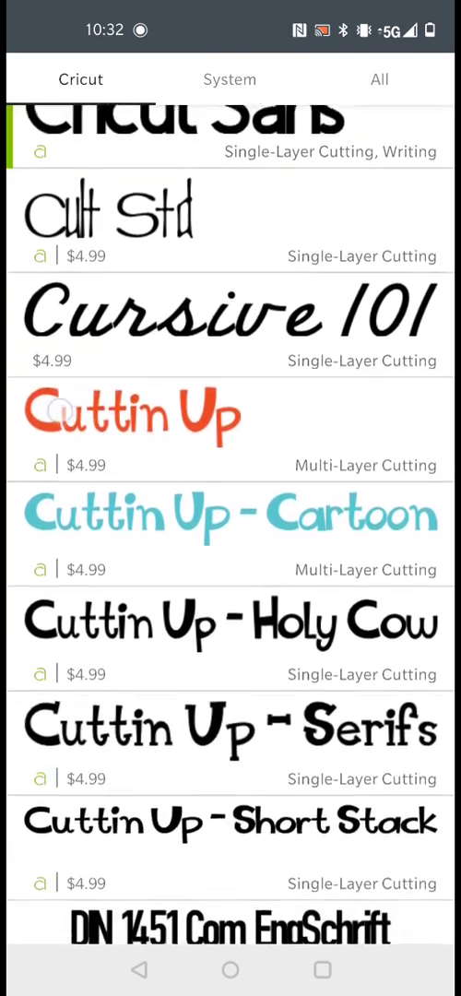
scroll(down, 3)
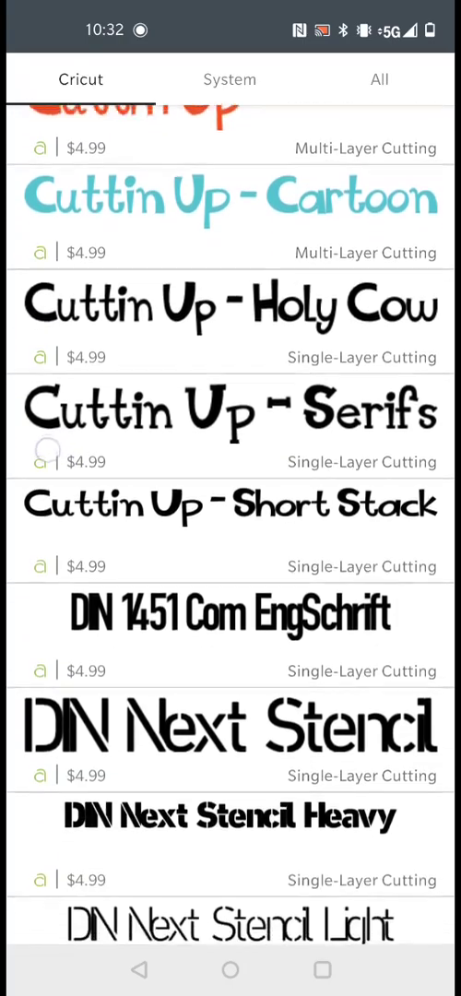
scroll(down, 3)
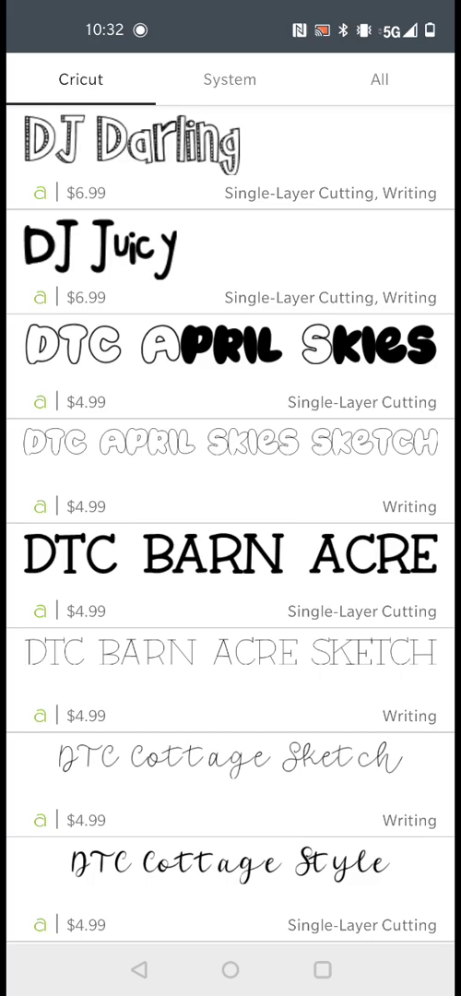
scroll(down, 3)
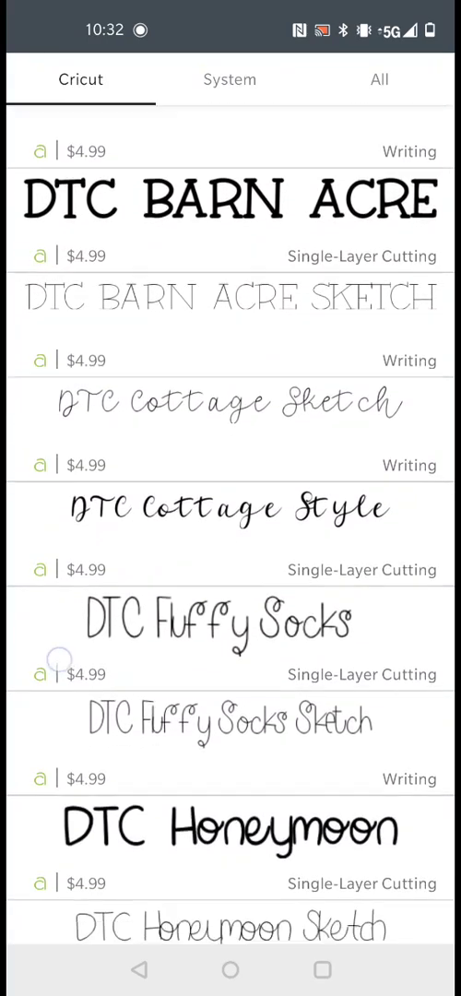
scroll(down, 3)
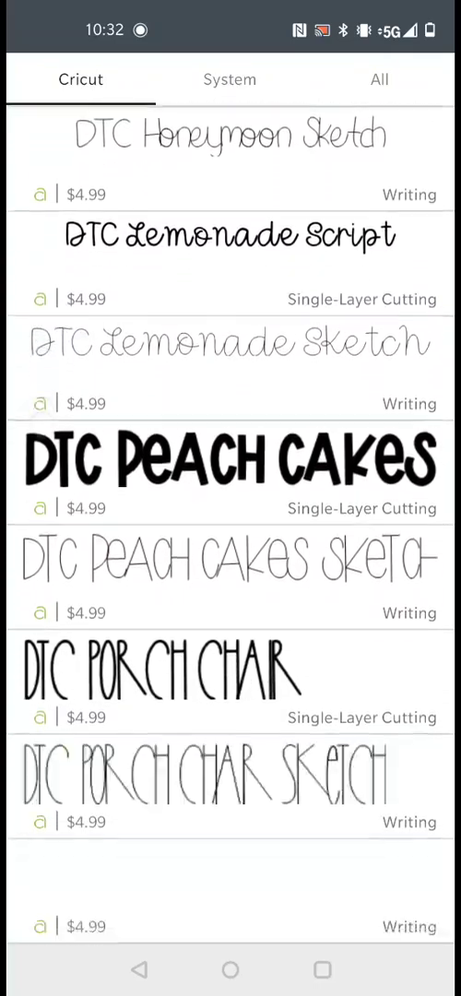
scroll(down, 3)
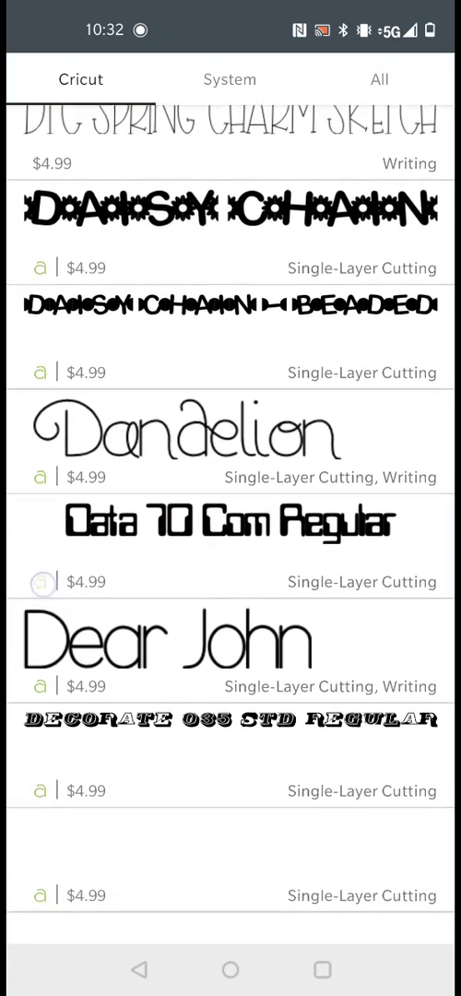
scroll(down, 3)
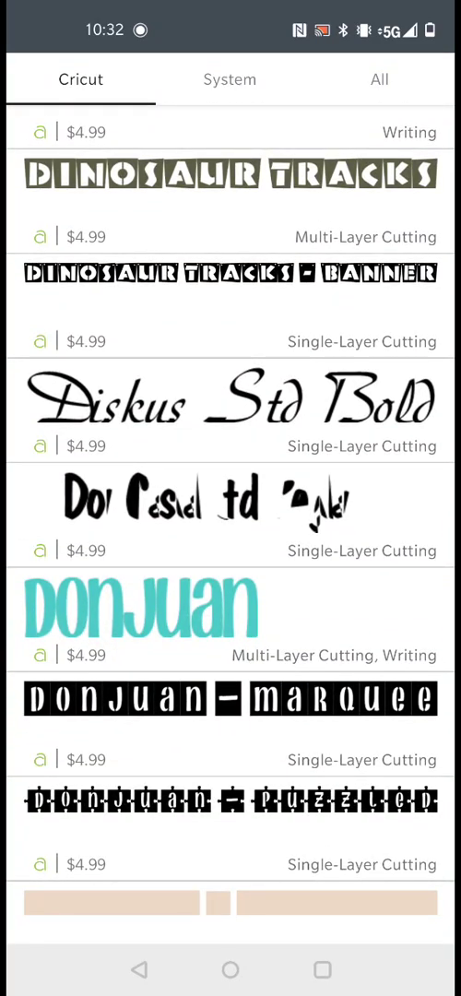
scroll(down, 3)
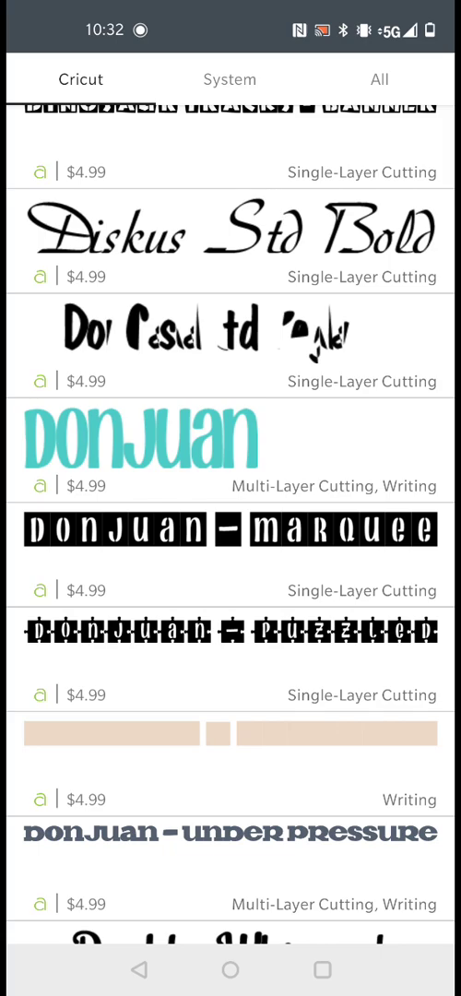
scroll(down, 3)
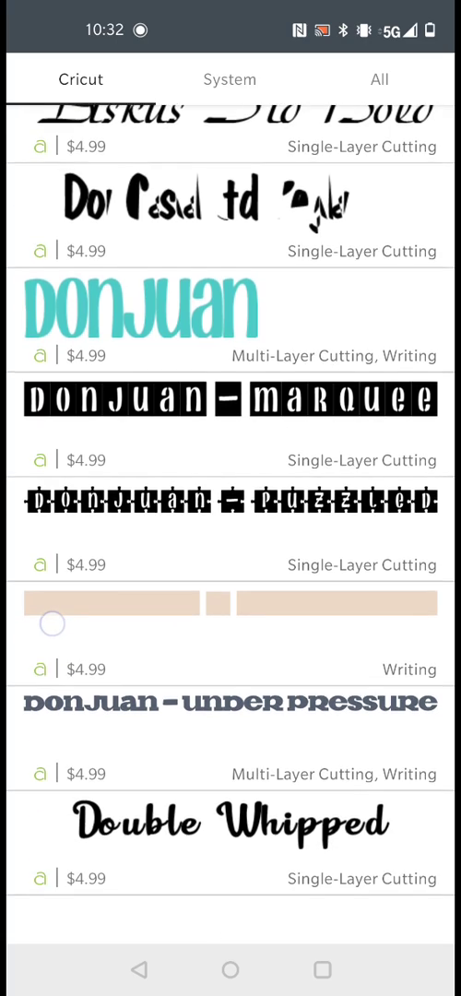
scroll(down, 3)
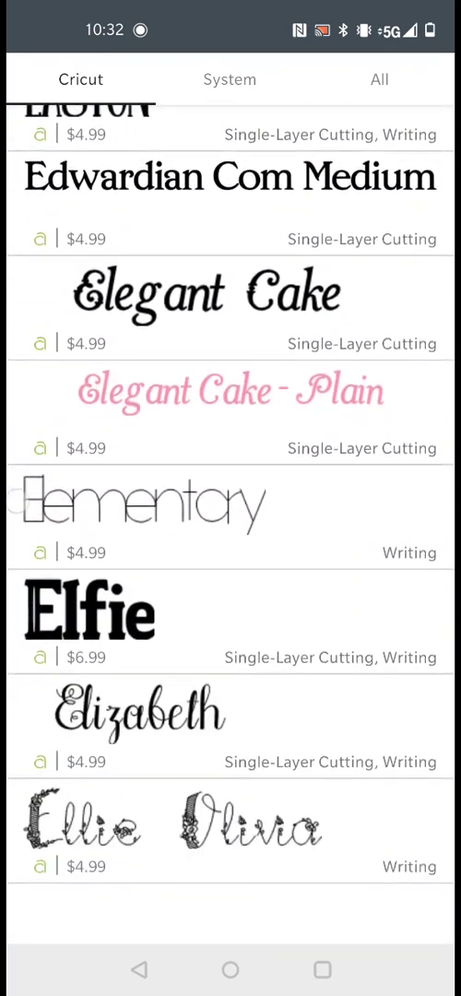
scroll(down, 3)
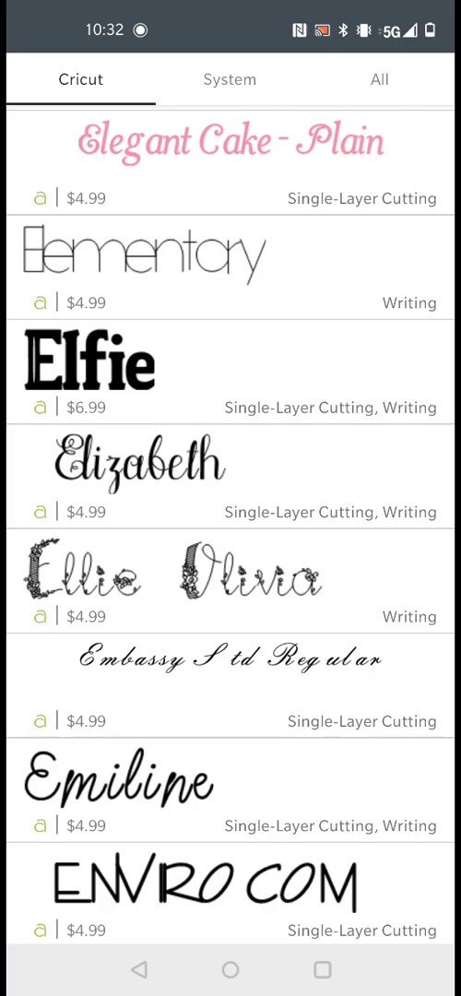
scroll(down, 3)
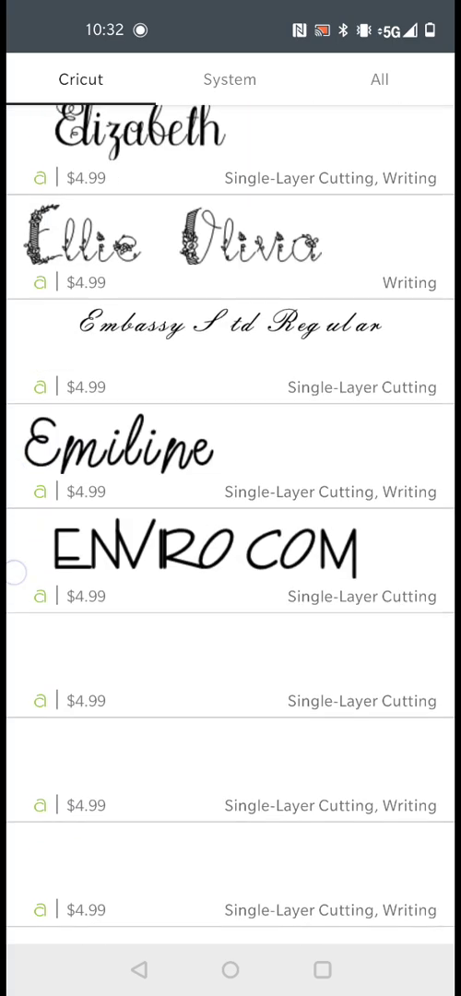
scroll(down, 3)
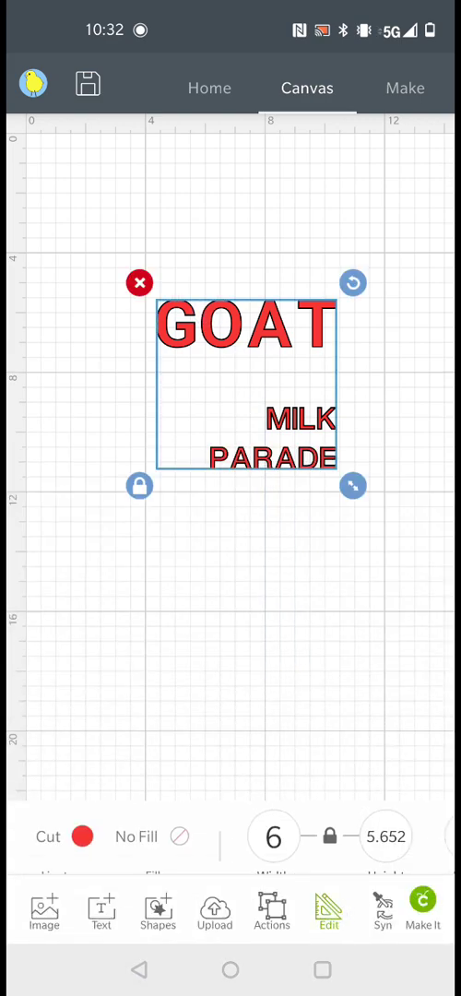
Step: Drag GOAT and MILK PARADE left together until X reads about 0.831 in
drag(249, 387, 144, 346)
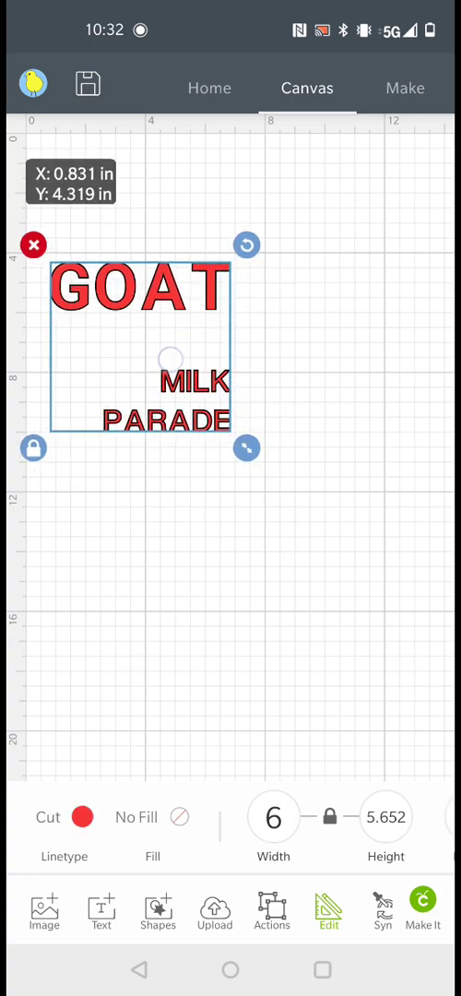